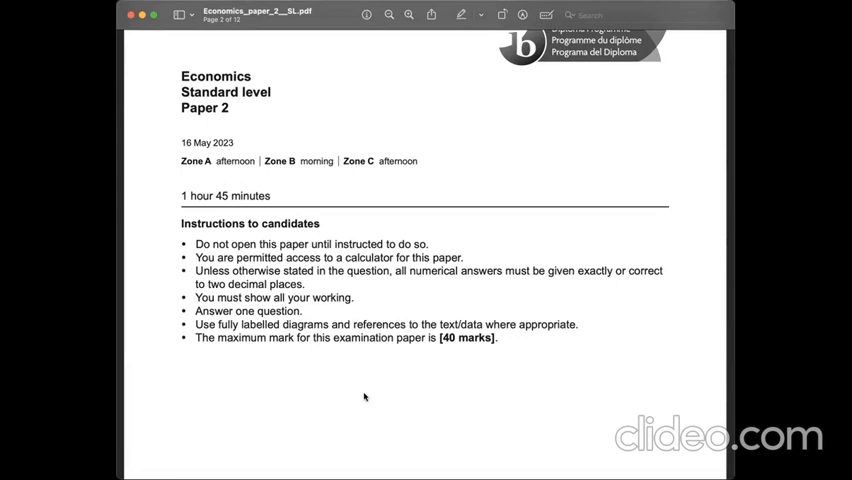
# - Scroll through Uruguay Texts A–C and Tables 1–2 to the first question prompts
pyautogui.scroll(-3)
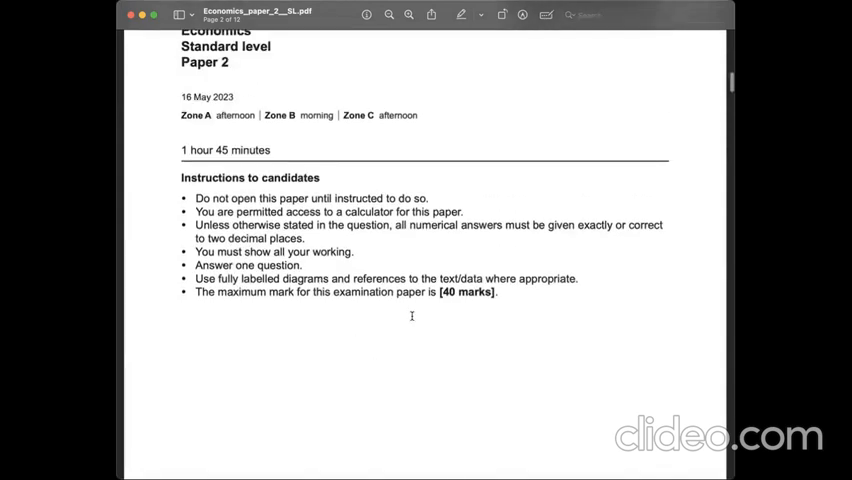
pyautogui.scroll(-3)
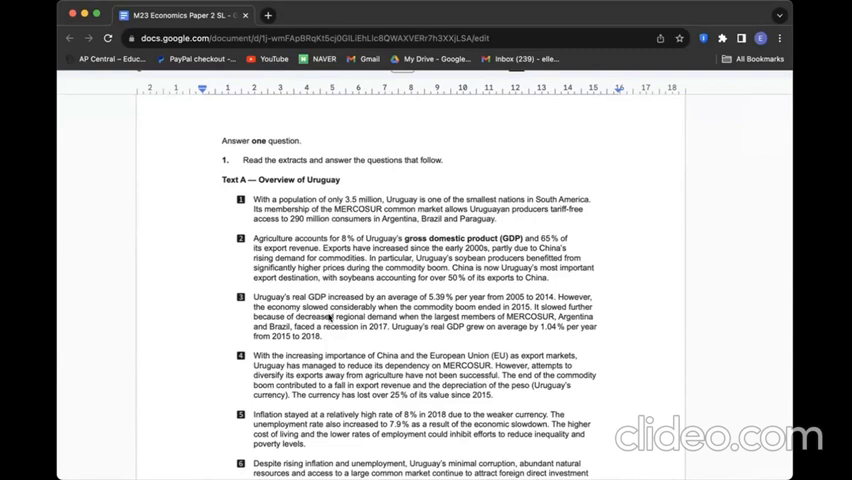
pyautogui.scroll(-3)
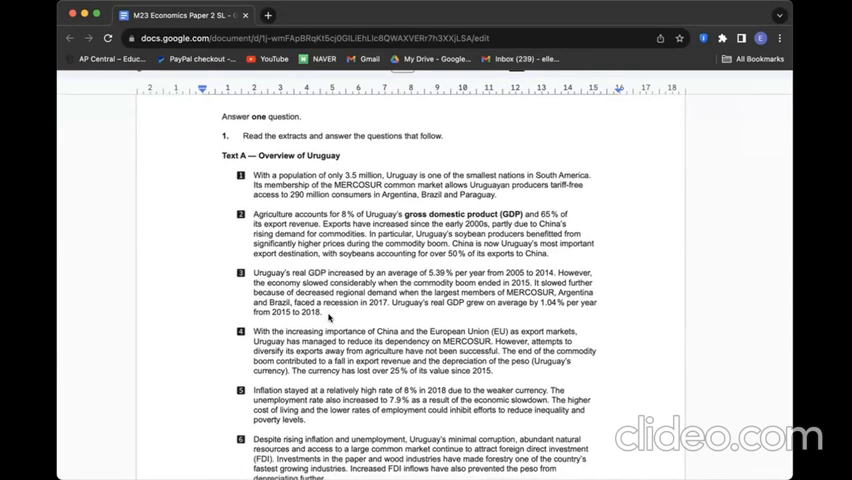
pyautogui.moveTo(420, 182)
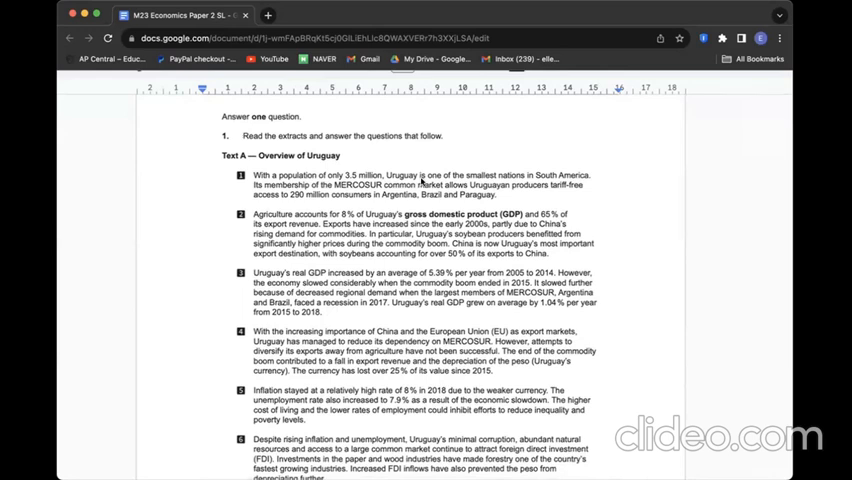
pyautogui.moveTo(355, 385)
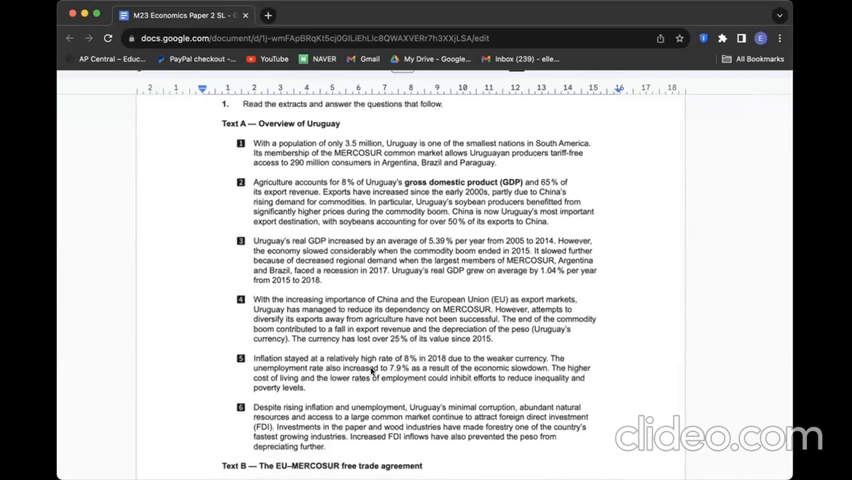
pyautogui.scroll(-3)
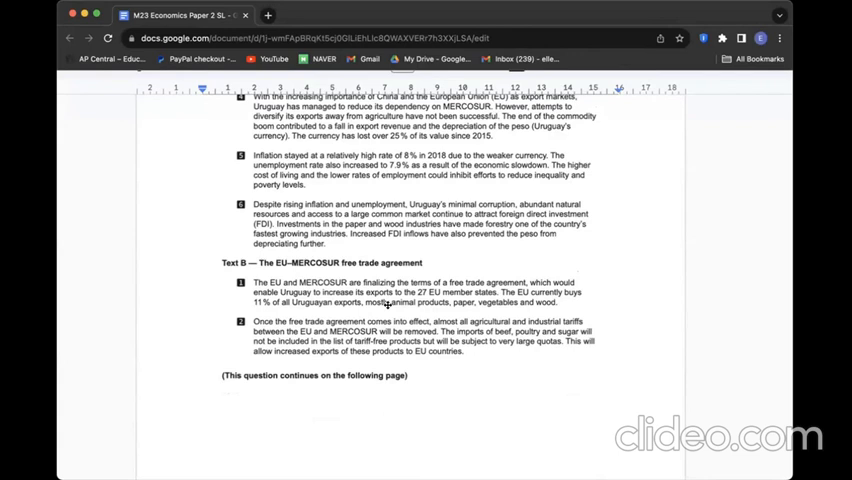
pyautogui.scroll(-3)
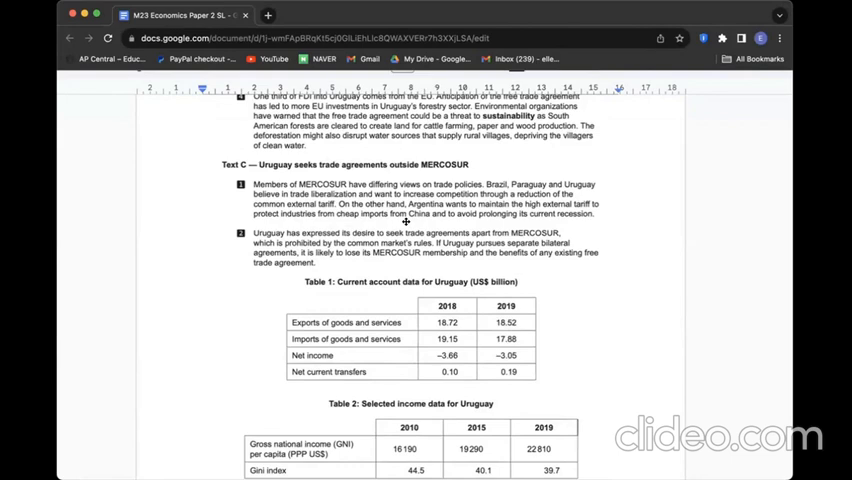
pyautogui.moveTo(437, 286)
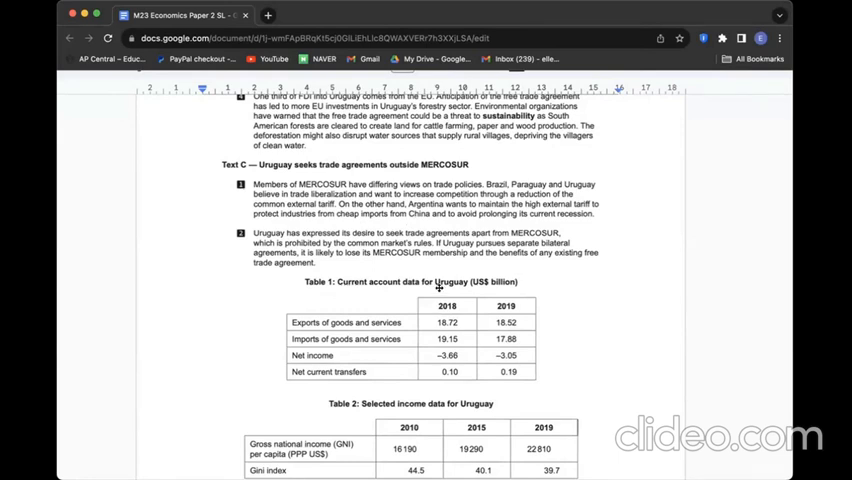
pyautogui.moveTo(418, 307)
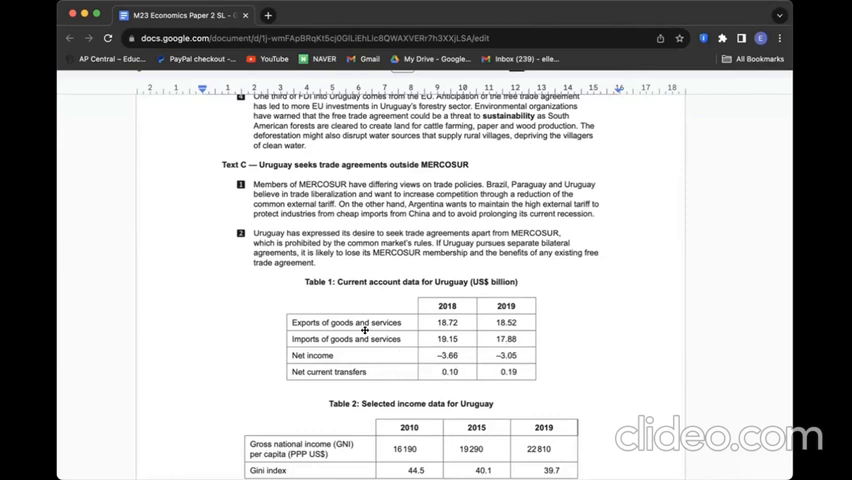
pyautogui.scroll(-3)
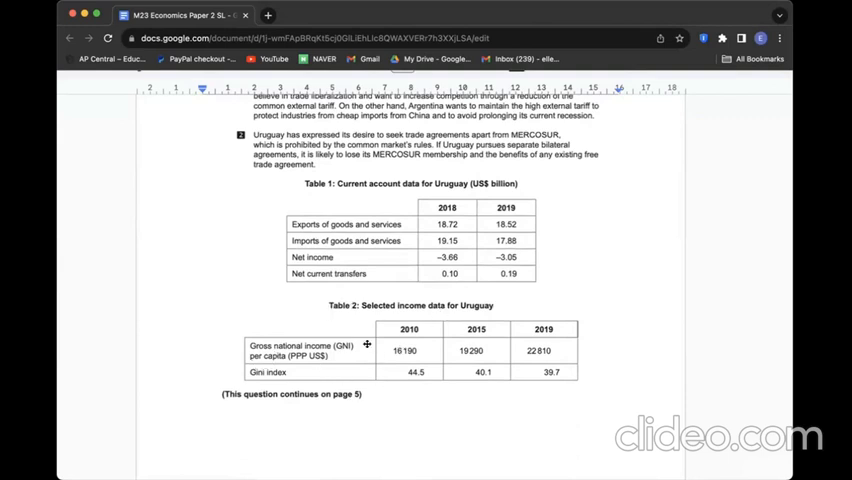
pyautogui.moveTo(614, 355)
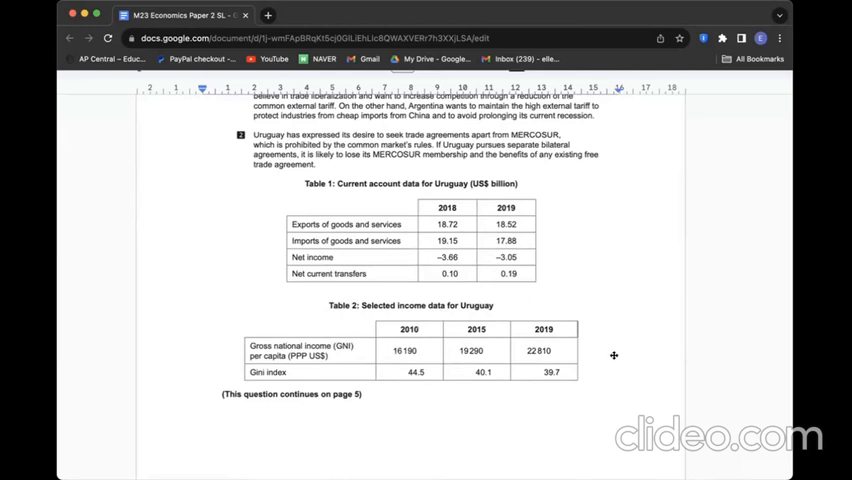
pyautogui.moveTo(377, 401)
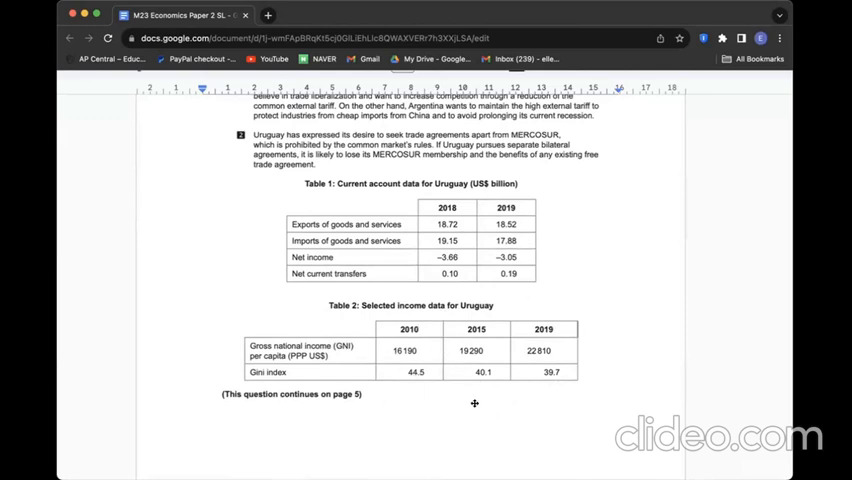
pyautogui.scroll(-3)
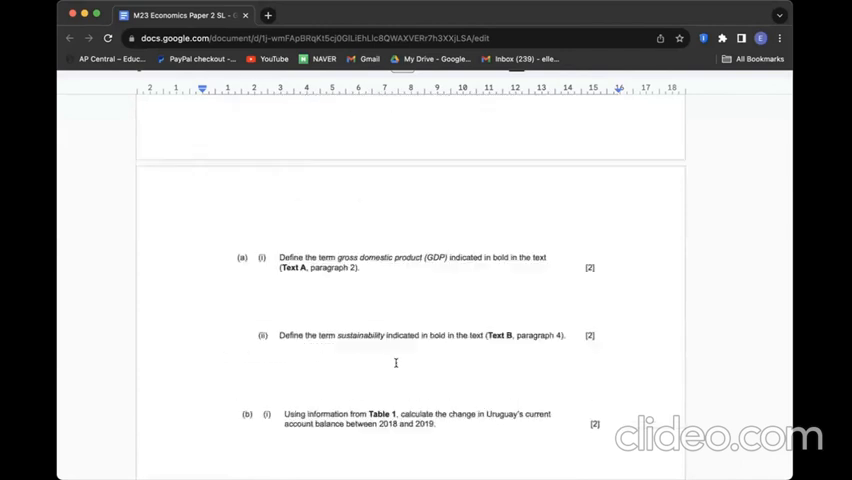
# - Define GDP under (a)(i) in a dash bullet, bolding 'final goods and services'
pyautogui.scroll(-3)
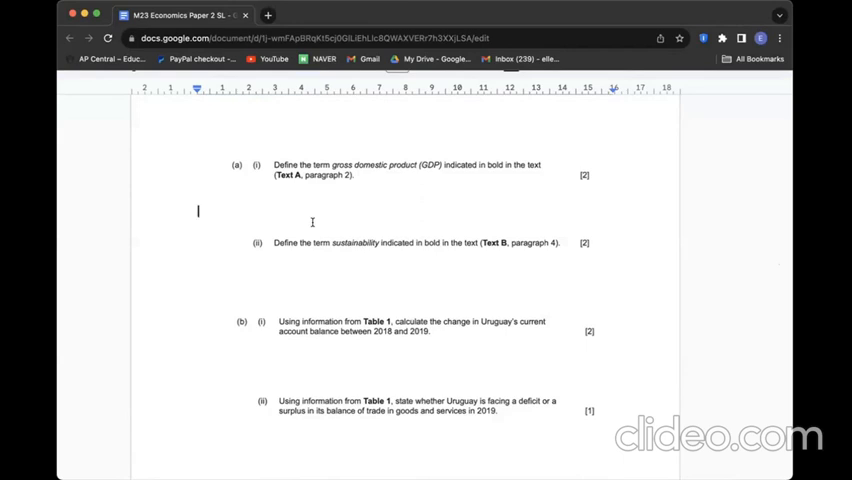
pyautogui.moveTo(63, 262)
pyautogui.write('GDP presents the value of all final goods and services that are produced within an economy/country within a certain period of time.')
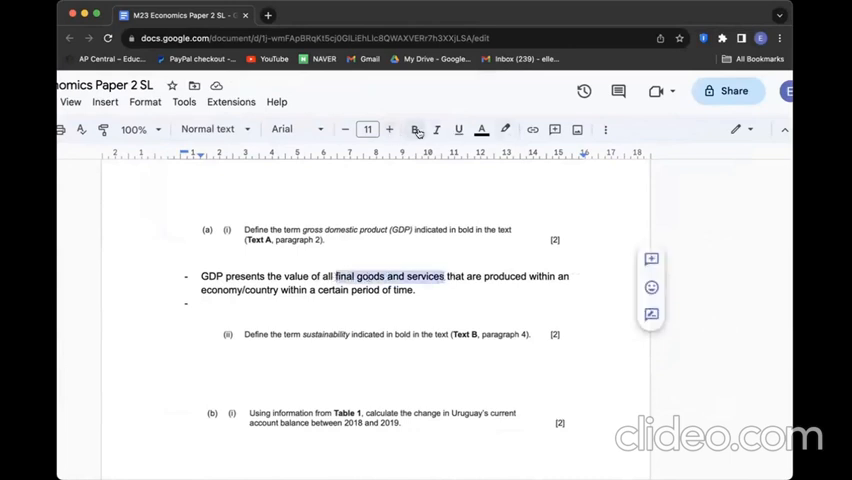
pyautogui.click(414, 129)
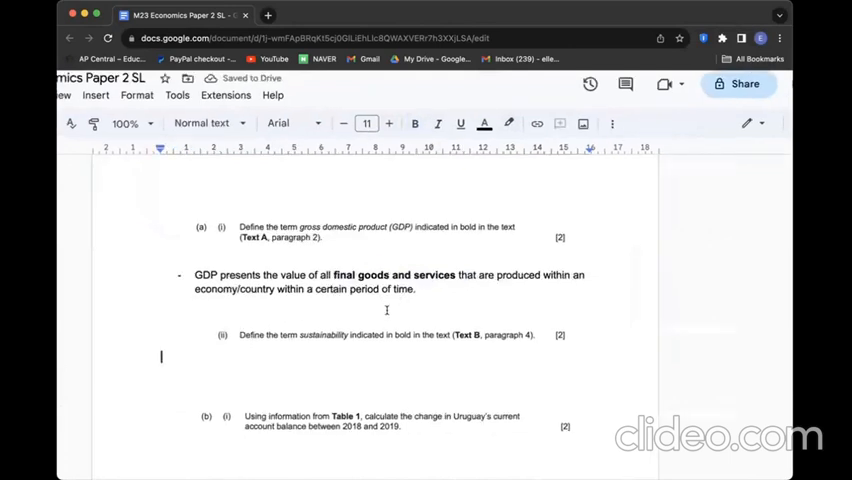
# - Define sustainability under (a)(ii) as protecting finite resources and the environment for future use
pyautogui.scroll(-3)
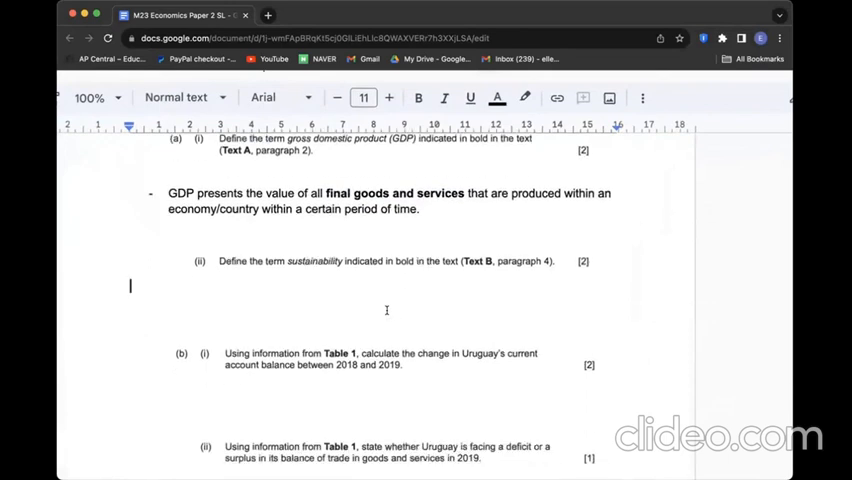
pyautogui.scroll(-3)
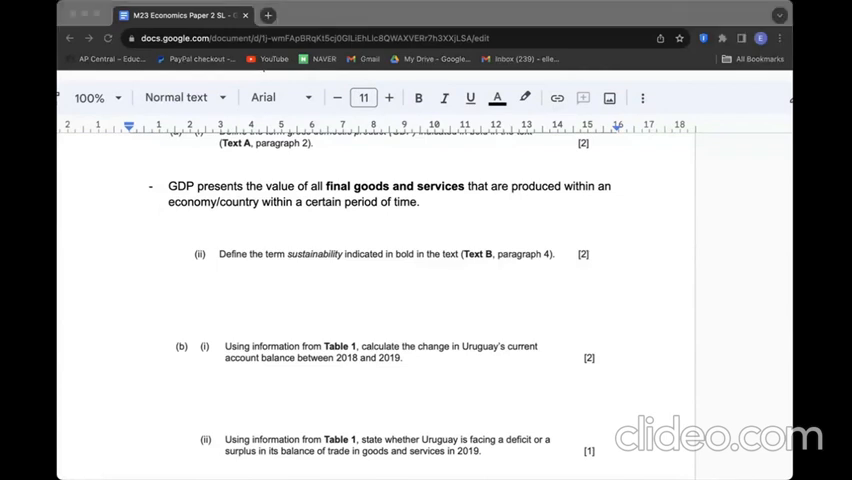
pyautogui.moveTo(768, 334)
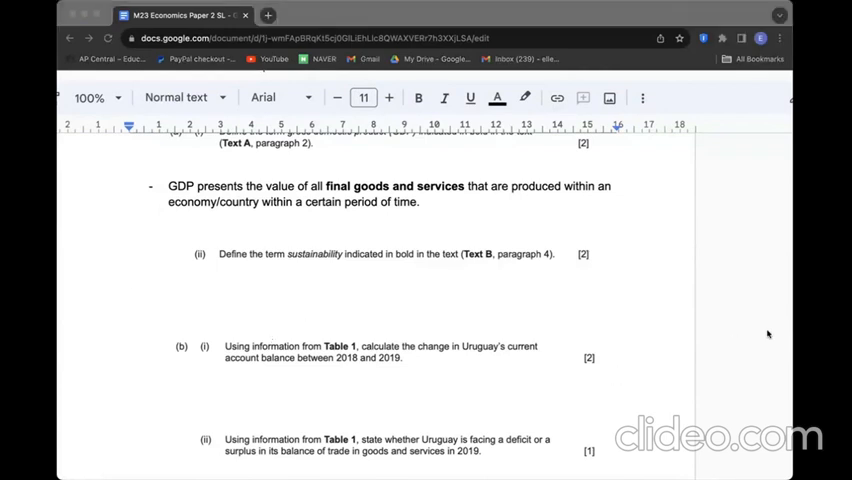
pyautogui.write('It assumes the economics activities that operate under the considerations that finite resources and the overall environment should be protected and preserved so that they can still be used in the future.')
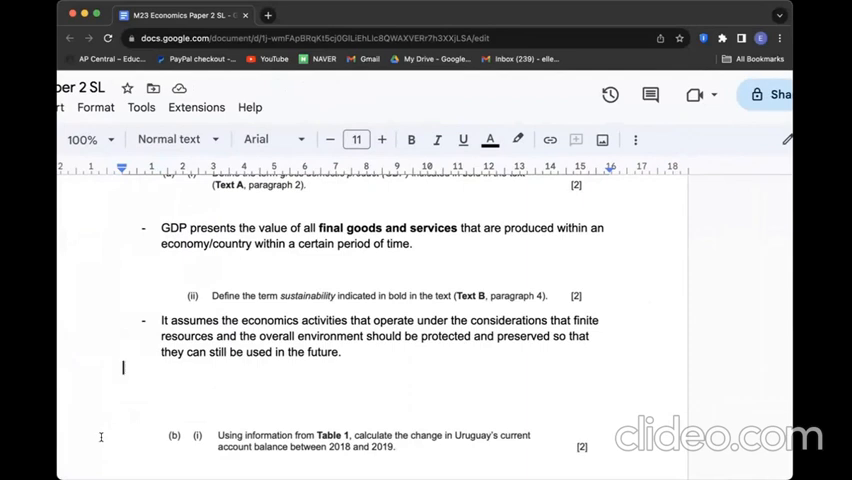
pyautogui.moveTo(245, 367)
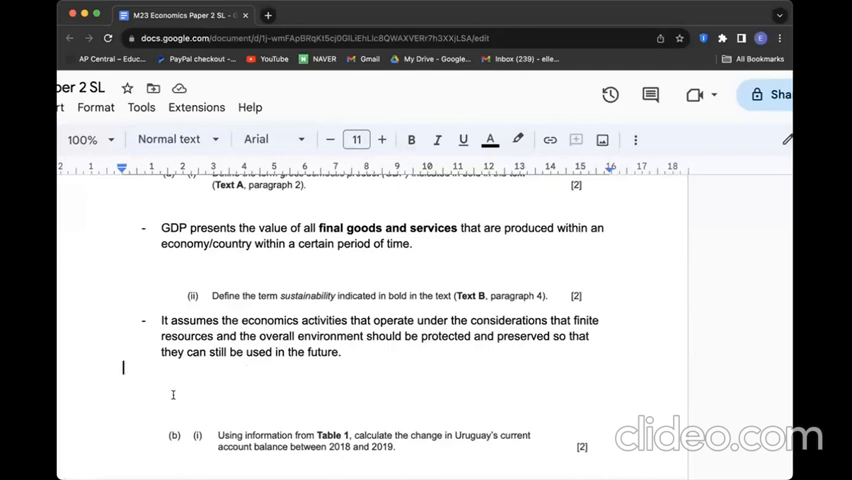
pyautogui.scroll(-3)
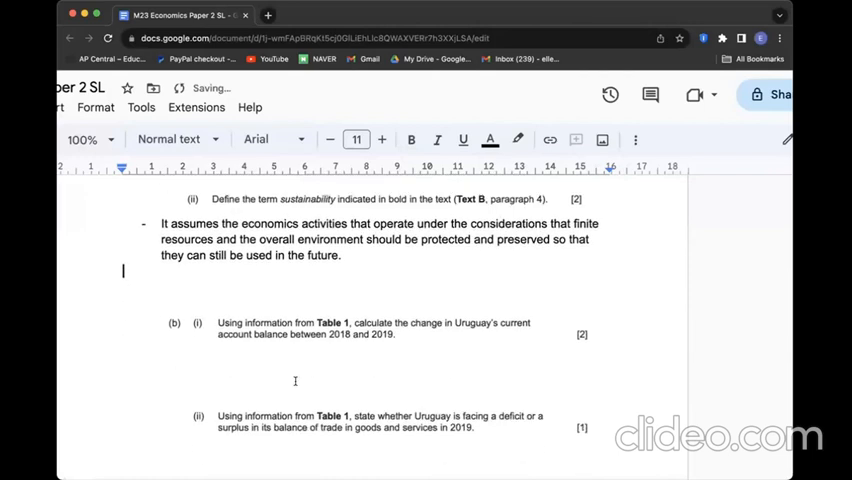
pyautogui.scroll(-3)
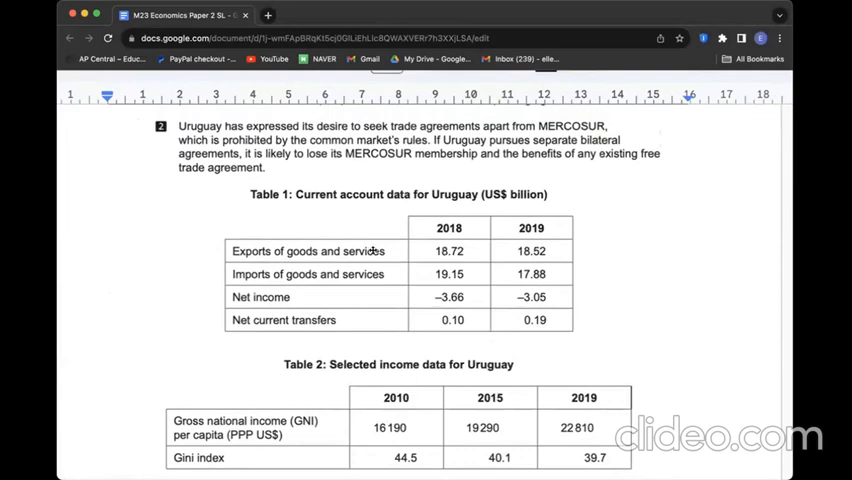
pyautogui.moveTo(262, 249)
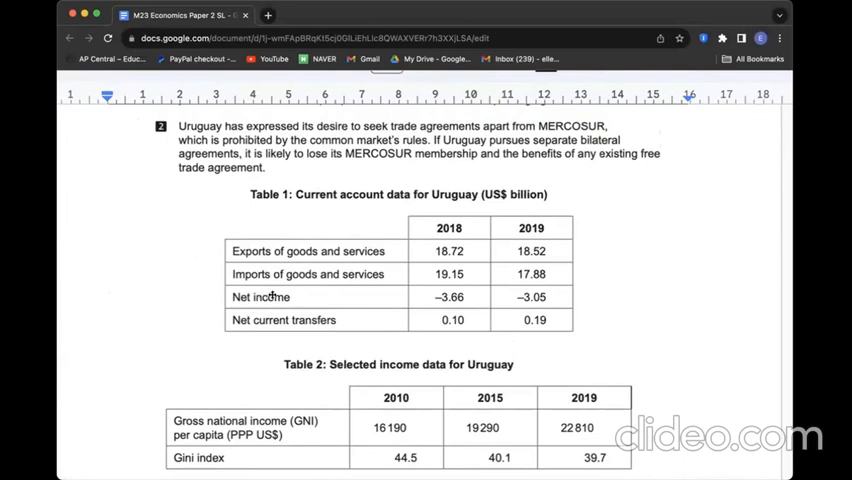
pyautogui.moveTo(355, 316)
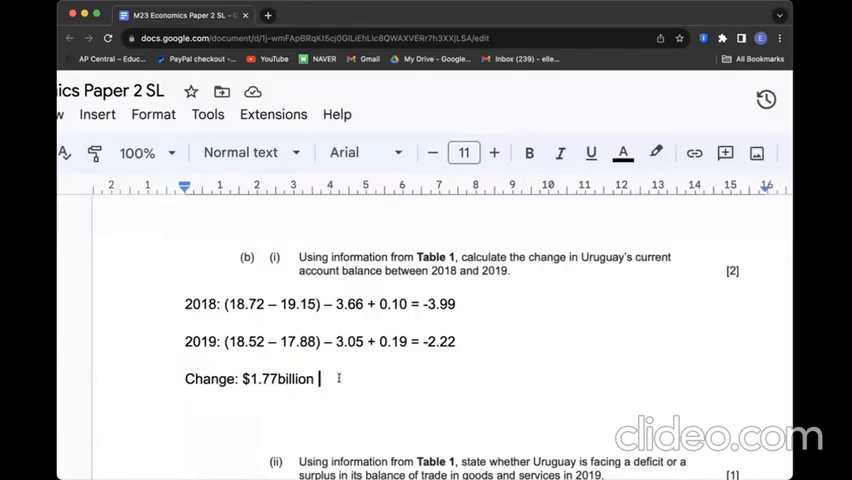
# - Give 2018 and 2019 current account balances (-3.99, -2.22) and the $1.77 billion change
pyautogui.scroll(-3)
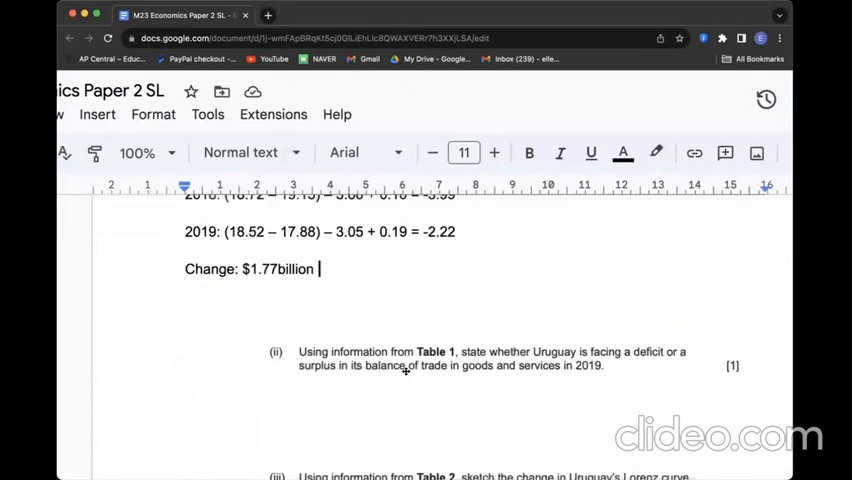
pyautogui.scroll(-3)
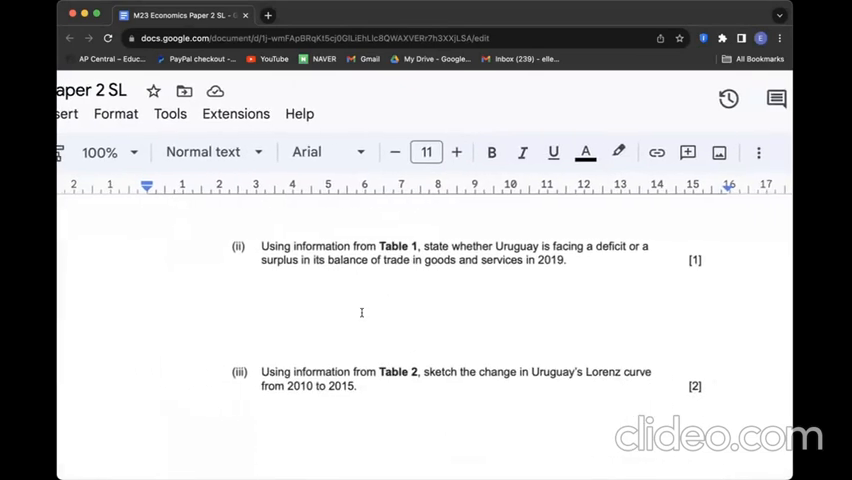
# - Bring question (b)(ii) on Uruguay's 2019 trade balance and (iii) on the Lorenz curve into view
pyautogui.scroll(-3)
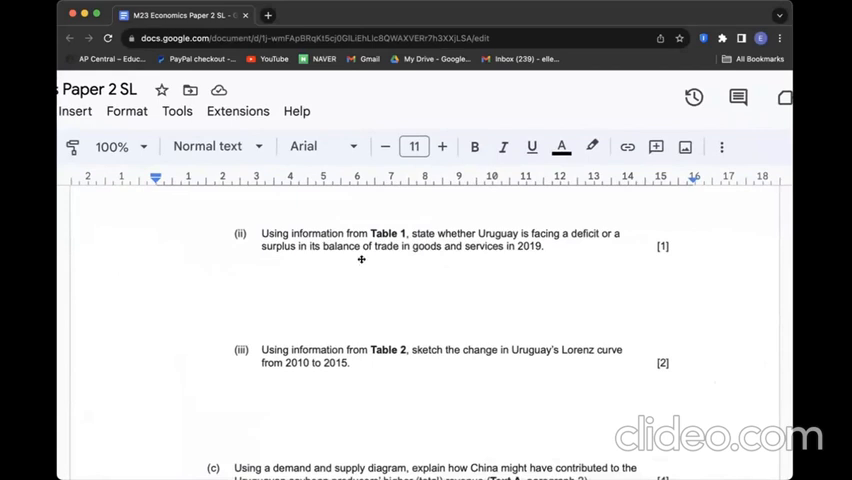
pyautogui.moveTo(77, 358)
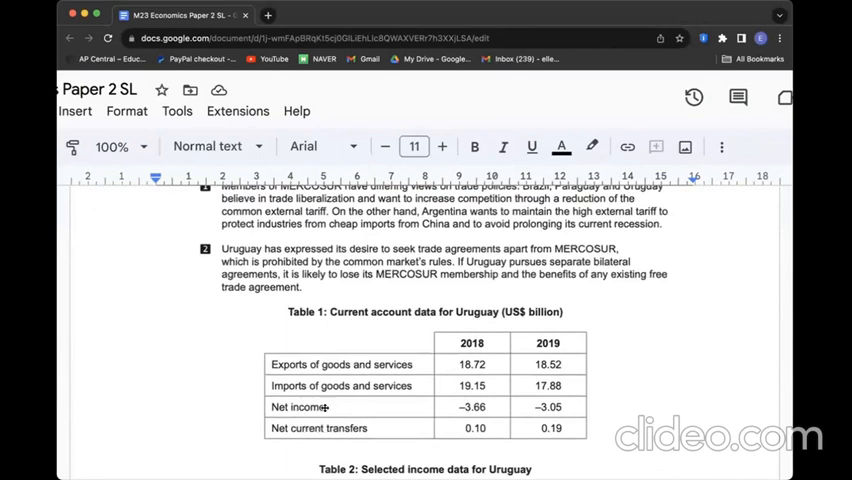
pyautogui.moveTo(335, 432)
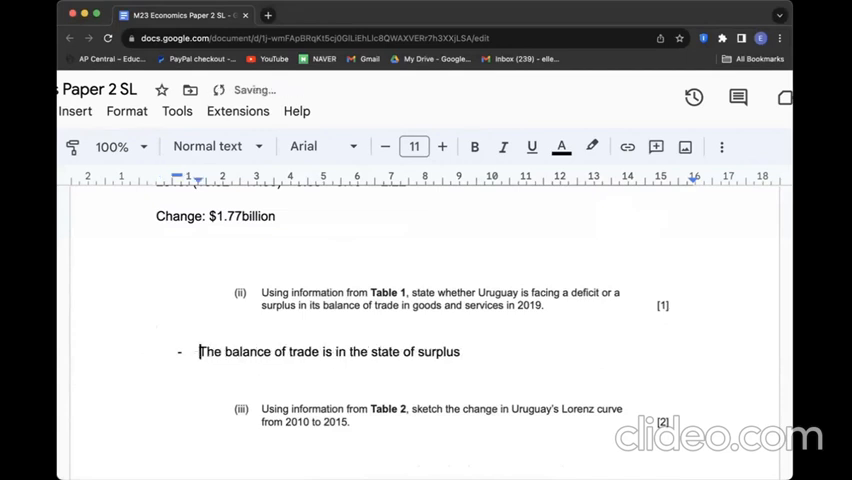
# - Answer (b)(iii) with a labelled Lorenz sketch showing 2015 closer to equality than 2010
pyautogui.scroll(-3)
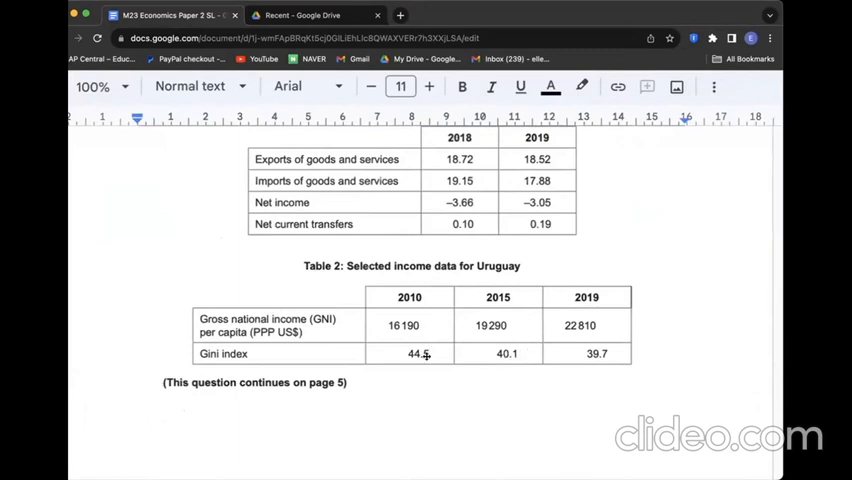
pyautogui.scroll(-3)
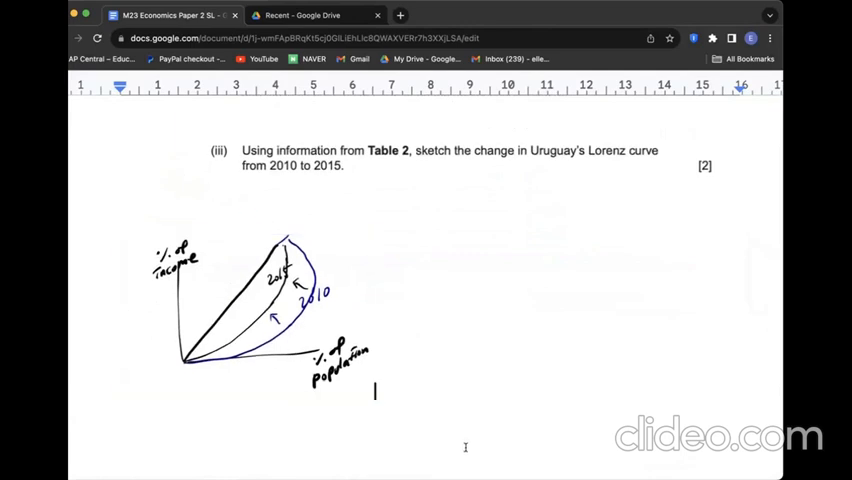
# - Add a demand-shift diagram under (c) explaining China's demand raising price and quantity
pyautogui.scroll(-3)
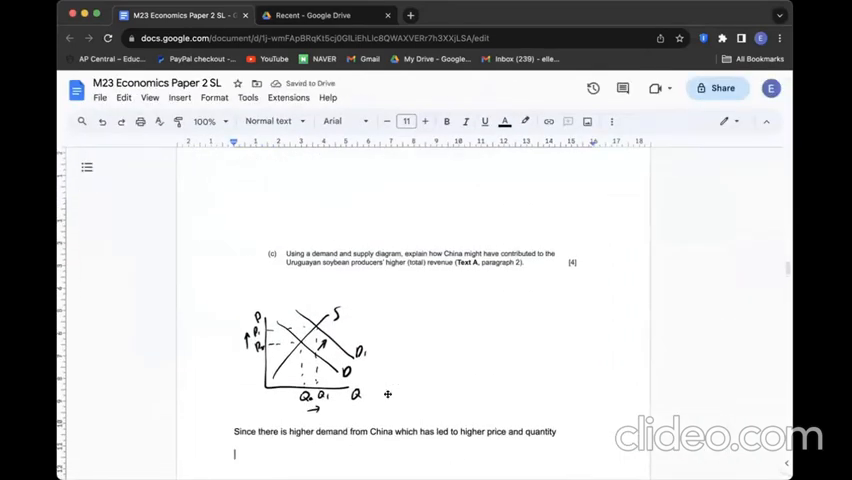
pyautogui.scroll(-3)
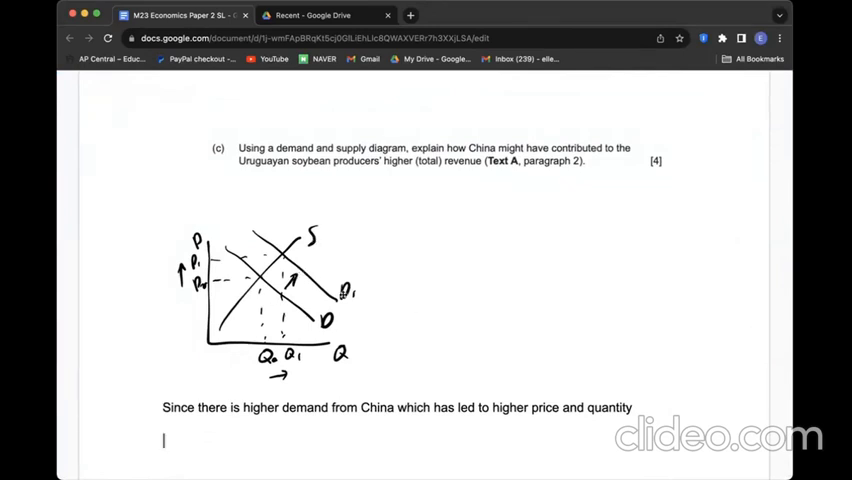
pyautogui.scroll(-3)
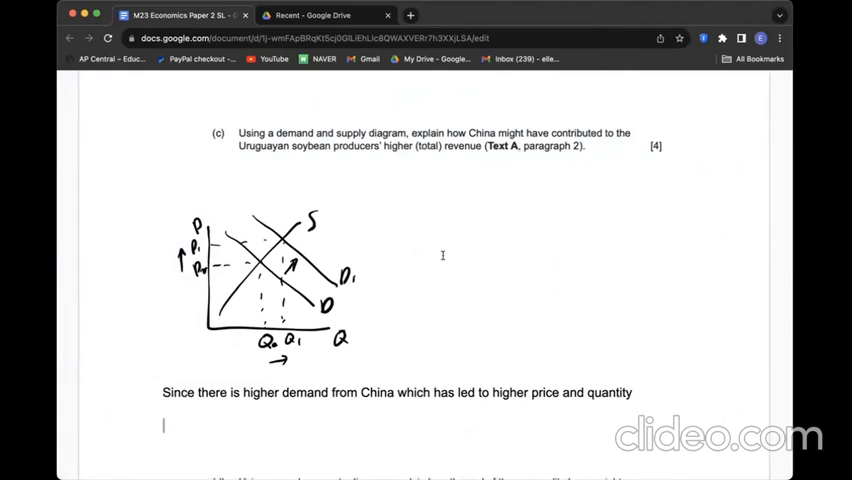
pyautogui.scroll(-3)
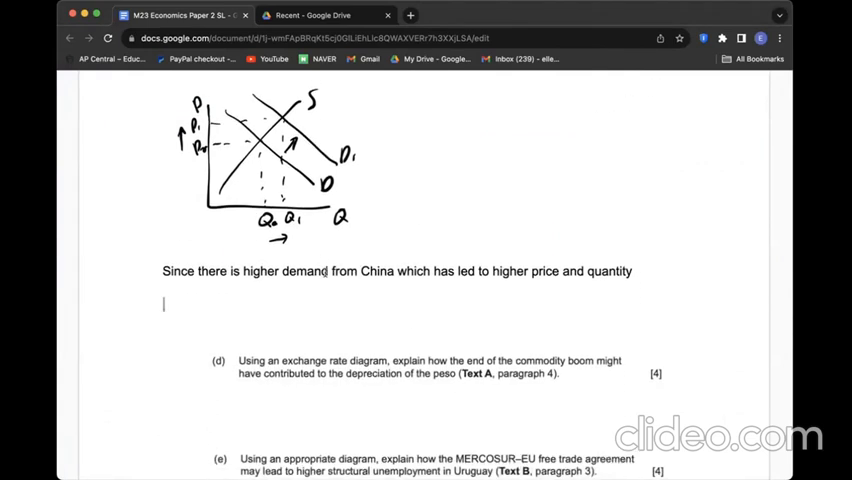
# - Move down to question (d) on the peso's depreciation, with its answer space still empty
pyautogui.scroll(-3)
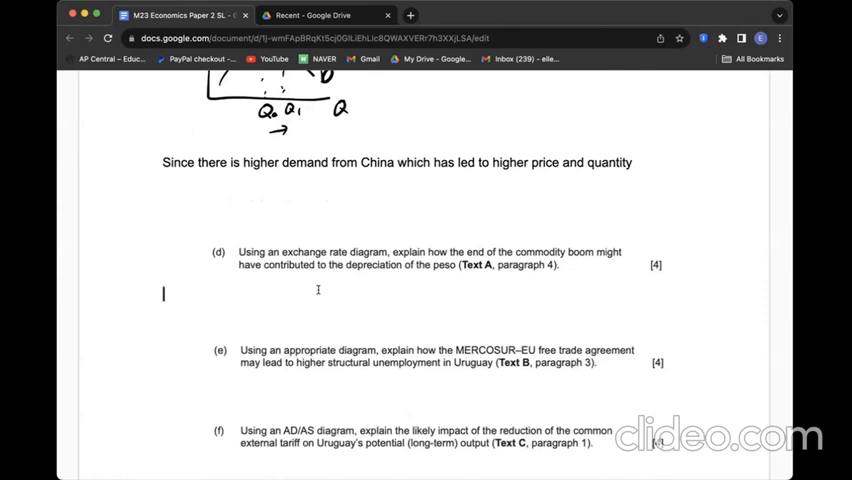
pyautogui.moveTo(410, 463)
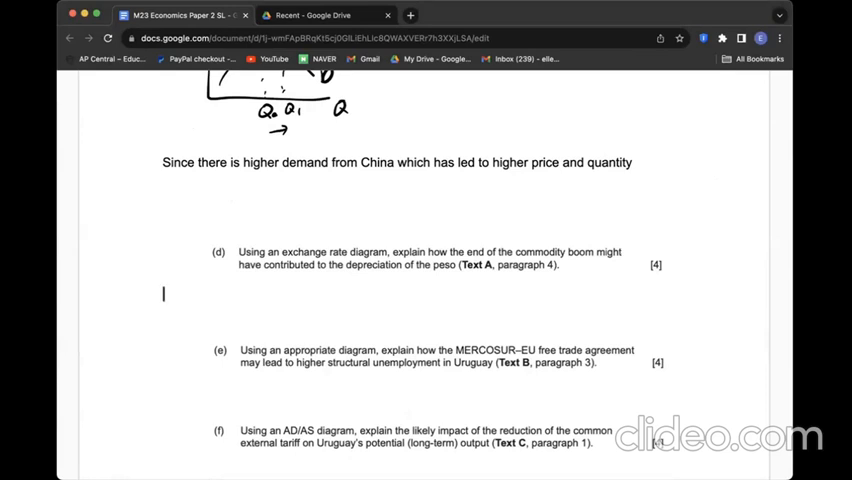
pyautogui.moveTo(775, 154)
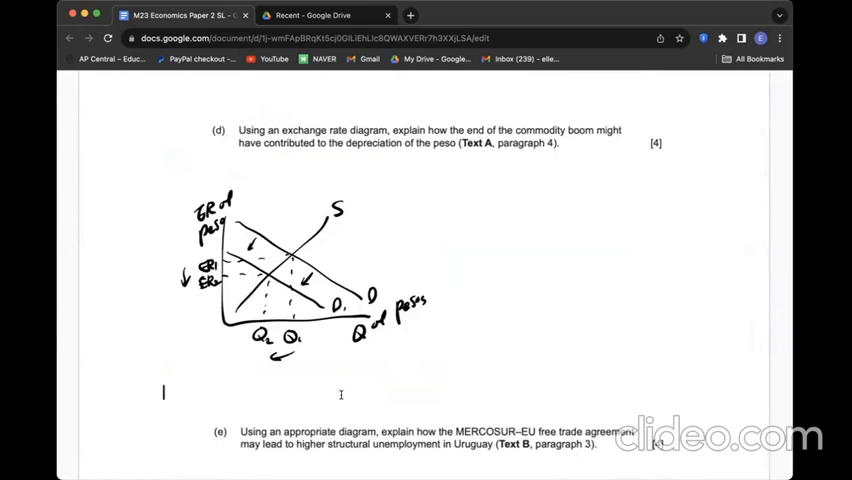
pyautogui.moveTo(312, 267)
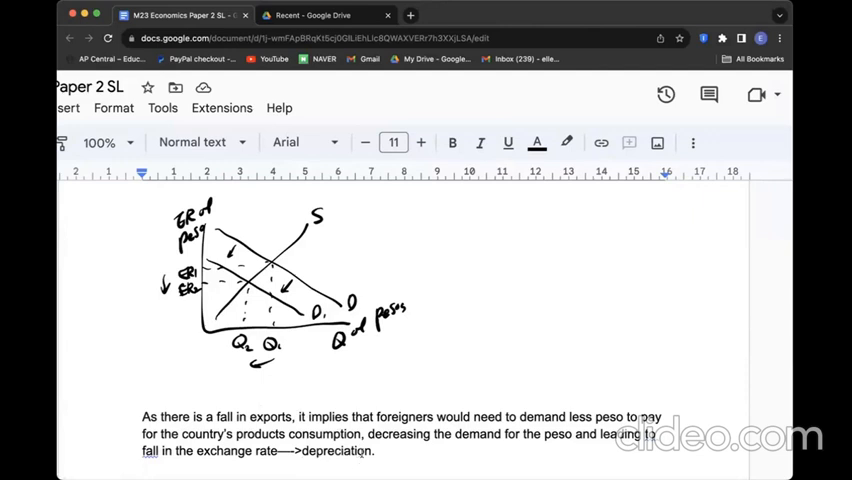
# - Answer (e) with a labour-demand-shift diagram linking lost manufacturing jobs to structural unemployment
pyautogui.scroll(-3)
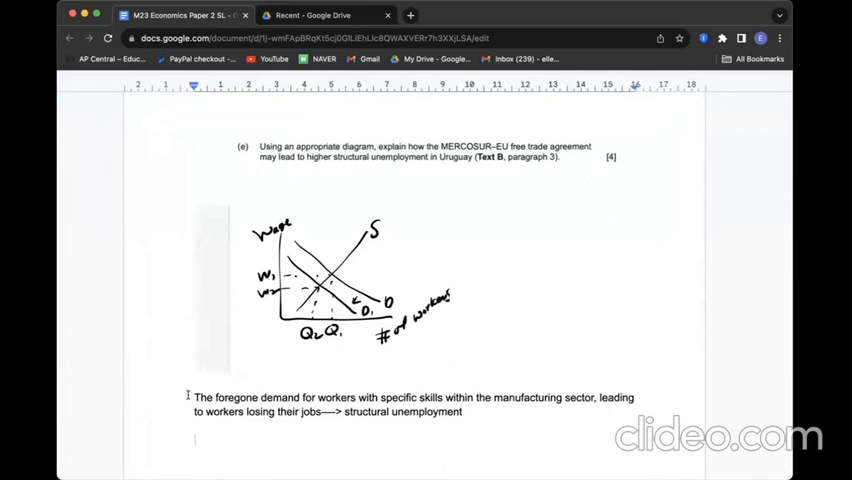
# - Scroll past question (f) on the AD/AS tariff impact to question (g) on economic integration
pyautogui.scroll(-3)
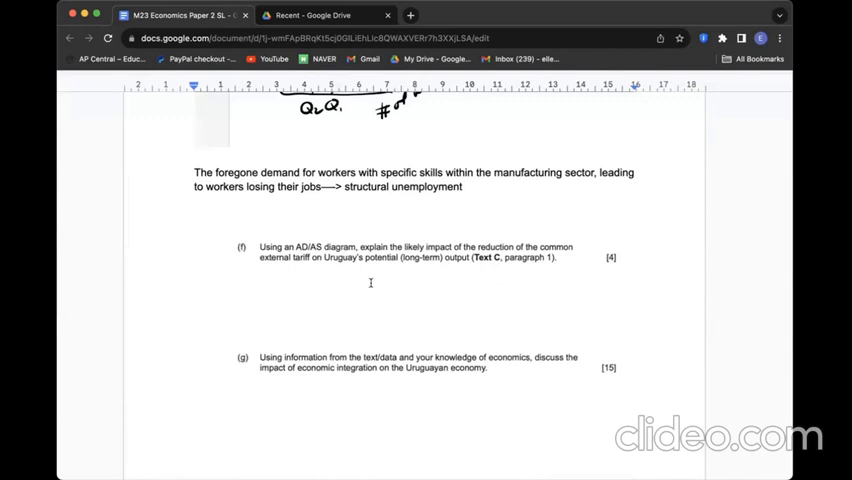
pyautogui.moveTo(319, 299)
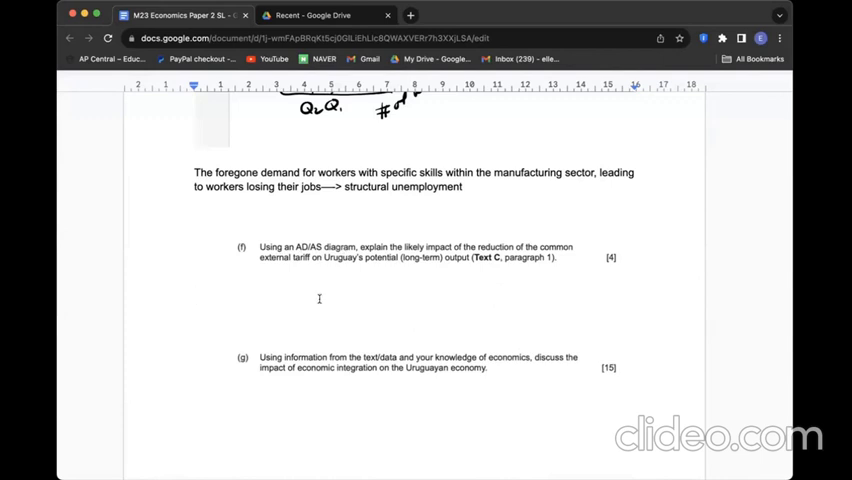
pyautogui.moveTo(385, 356)
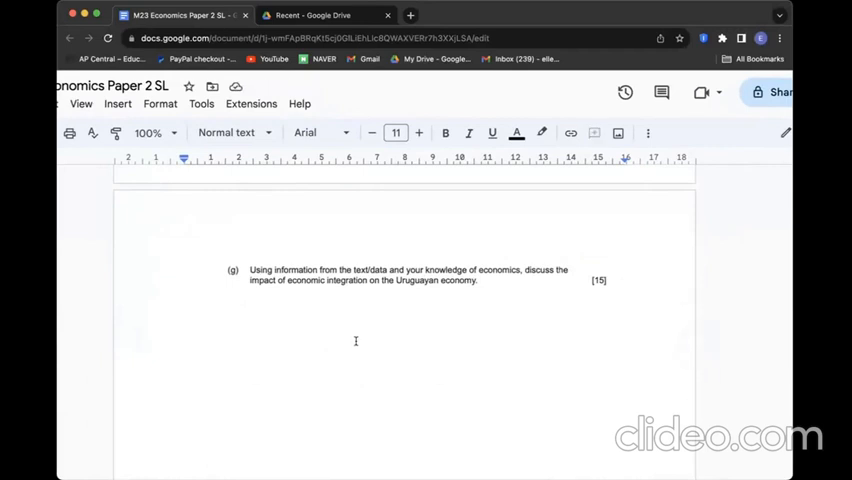
pyautogui.moveTo(363, 334)
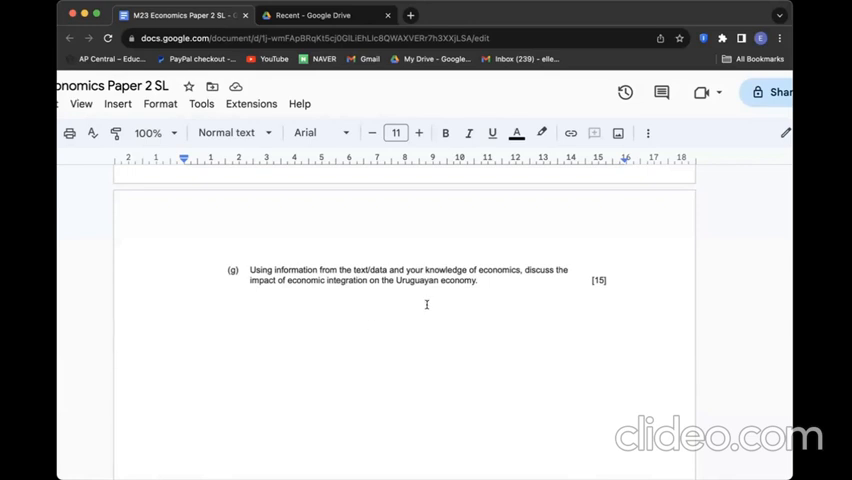
# - Type the B1 heading on the pros of MERCOSUR and EU-MERCOSUR membership
pyautogui.click(184, 335)
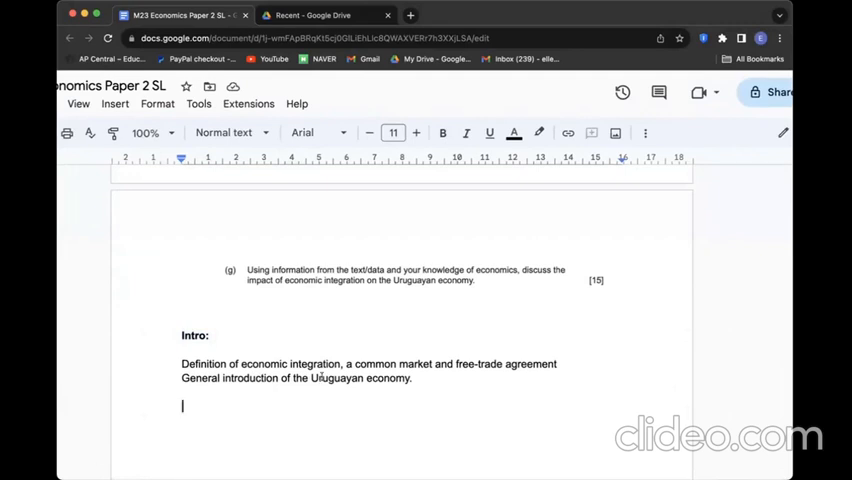
pyautogui.write('B1: The pros of being a member of the MERCOSUR common market and EU-MERCOSUR free trade agreement on the Uruguayan economy.')
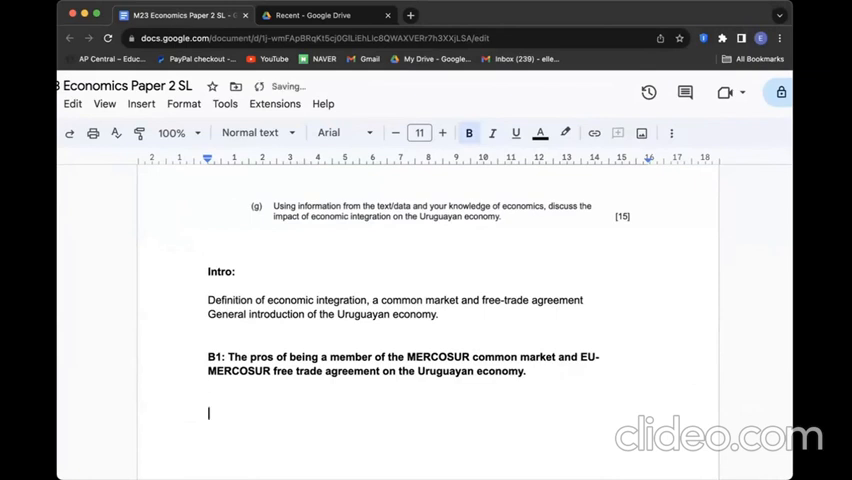
pyautogui.write('-')
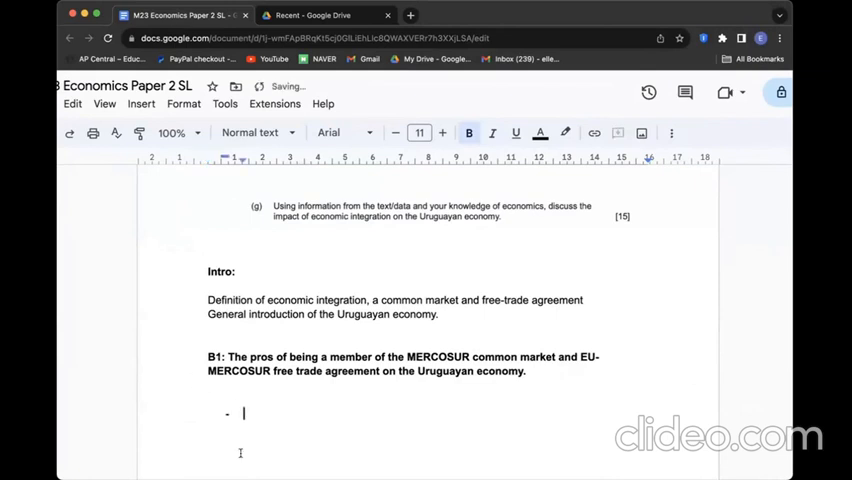
pyautogui.scroll(3)
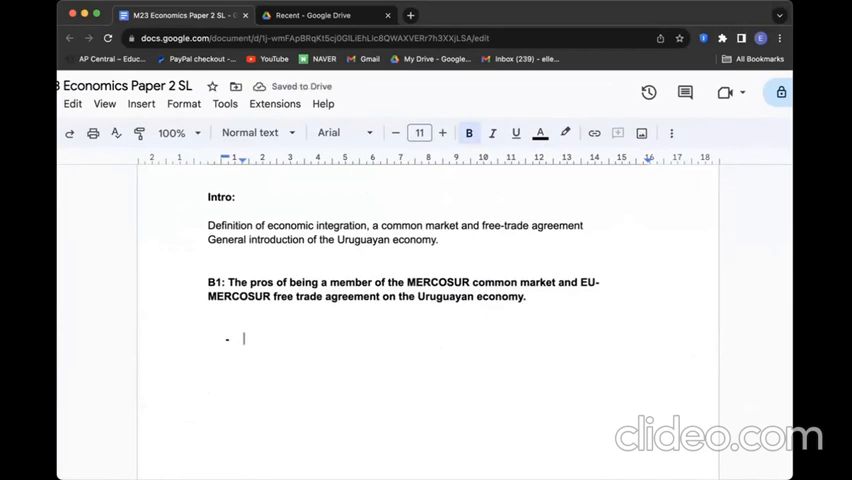
pyautogui.moveTo(367, 321)
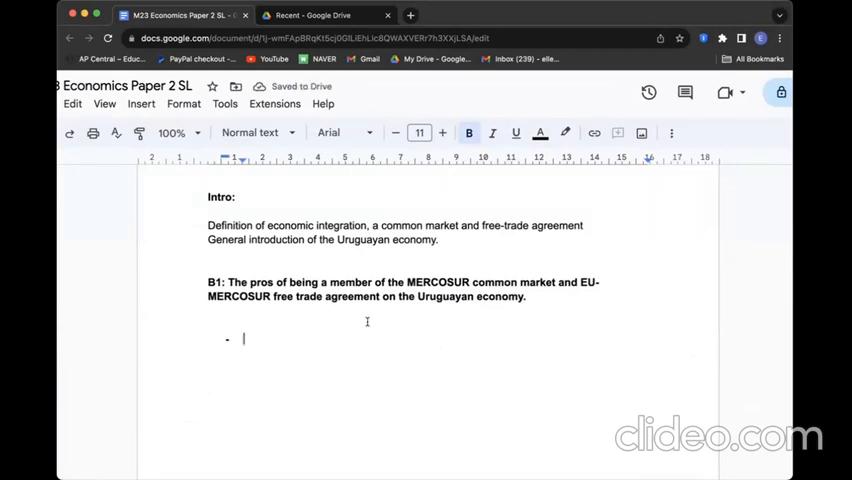
pyautogui.moveTo(304, 418)
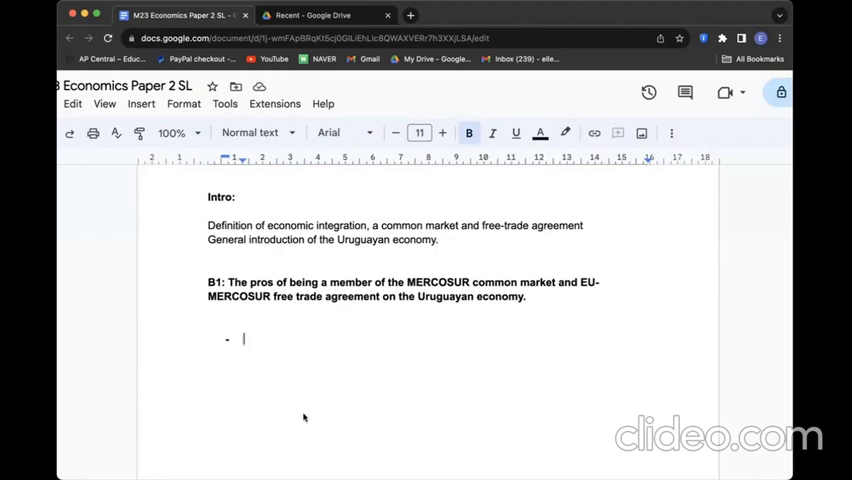
# - Add bullets on market expansion to 290 million consumers and higher export revenue
pyautogui.write('Market expansion: to a market of 290 million consumers through the MERCOSUR common market and possibility to access the EU markets; (Text A, paragraph 1 and Text B, paragraph 1).')
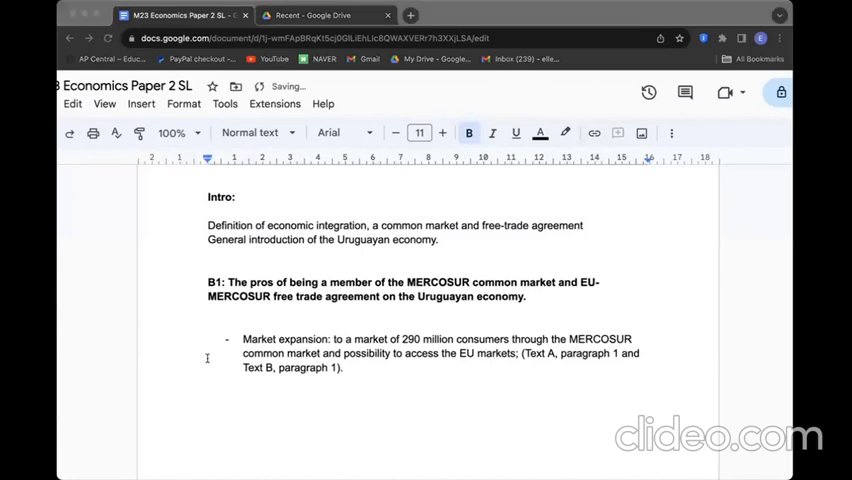
pyautogui.press('enter')
pyautogui.write('Higher exports → can improve the negative/low balance of trade (table 1).')
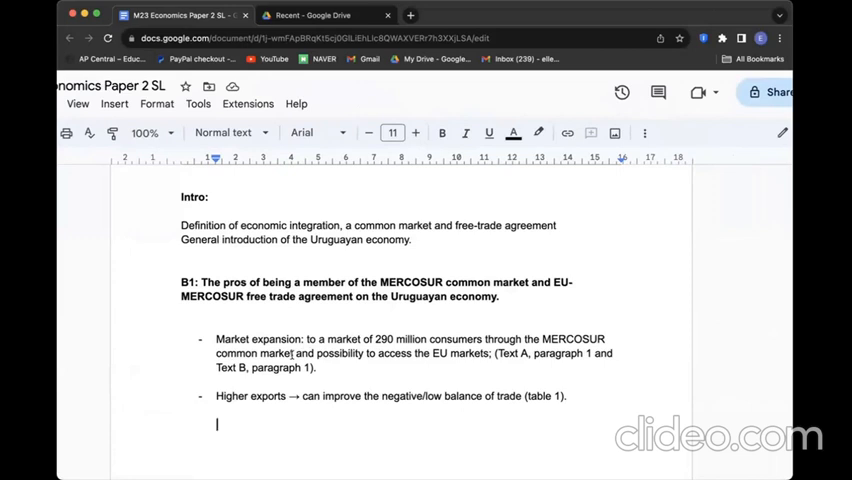
pyautogui.write('Increase in export revenue has contributed to economic growth and higher real GNI per capita (Text A, paragraphs 2 and 3, Table 2) and poverty reduction (Text A, paragraph 5; Table 2).')
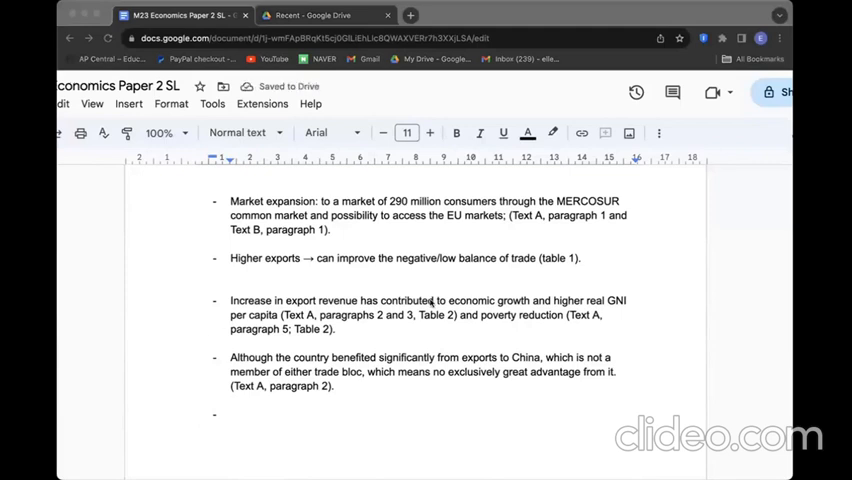
# - Add the B1 bullet on freer trade attracting FDI (Text A, paragraph 6 and Text B), then continue the cons
pyautogui.scroll(-3)
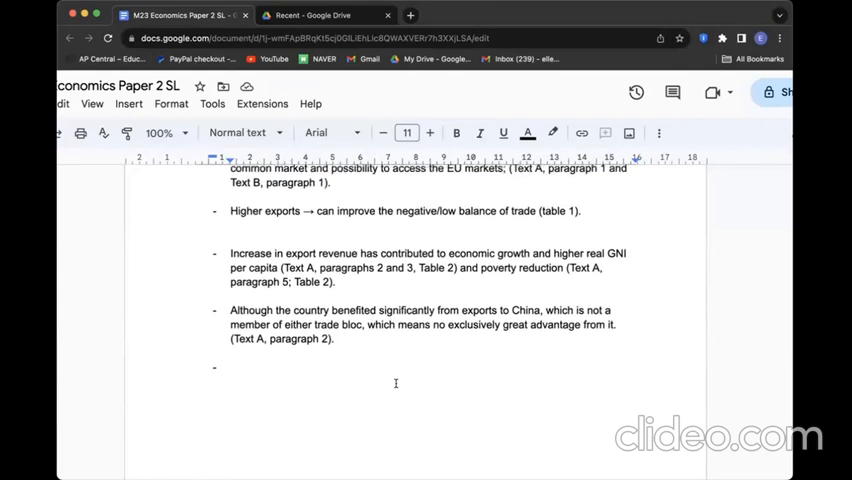
pyautogui.write('Freer trades in Uruguay can attract more FDIs, (Text A, paragraph 6 and Text B, paragraph 4).')
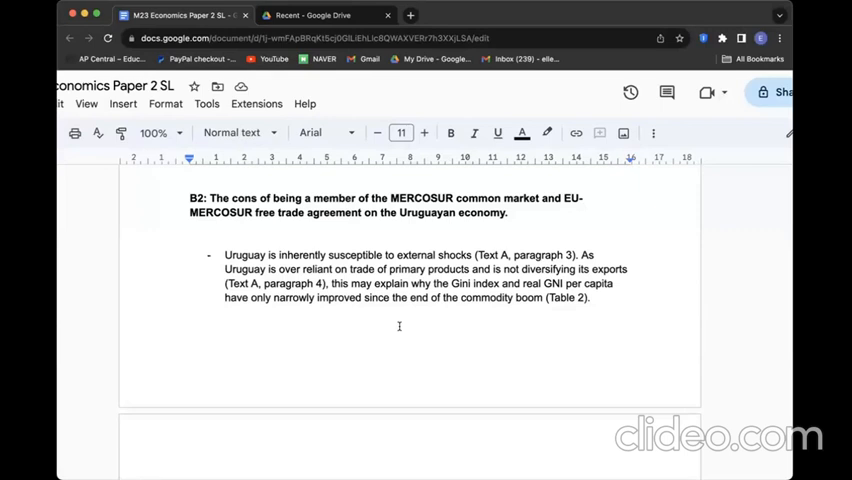
pyautogui.click(190, 326)
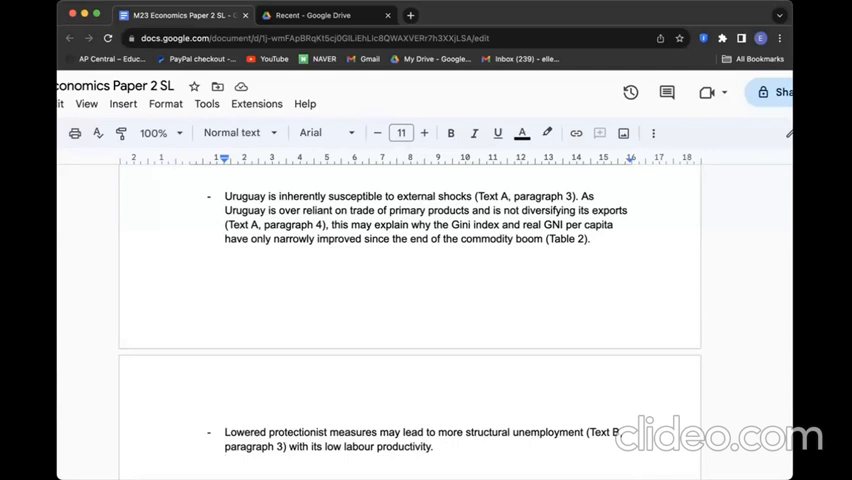
pyautogui.scroll(-3)
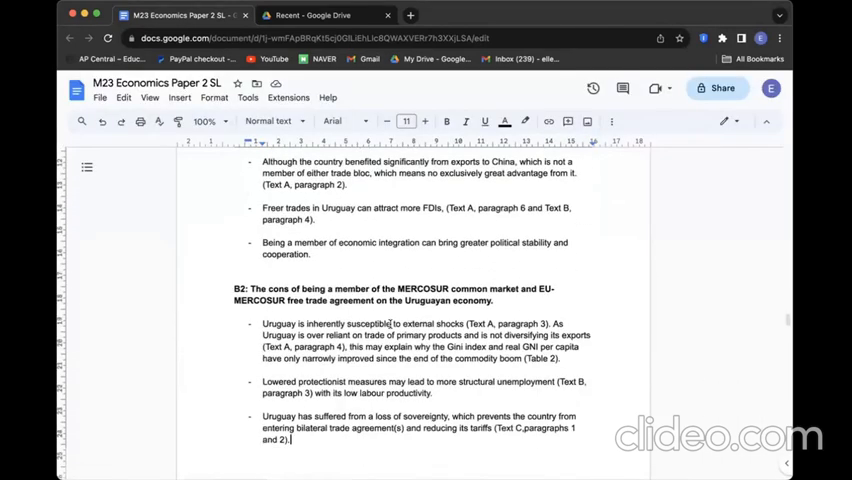
# - Scroll up to review the Uruguay outline, then down to Text D on Cameroon
pyautogui.scroll(3)
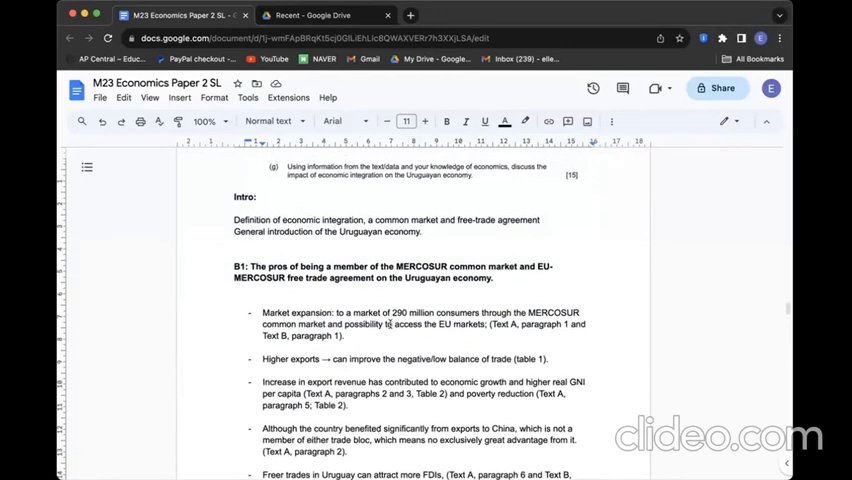
pyautogui.scroll(-3)
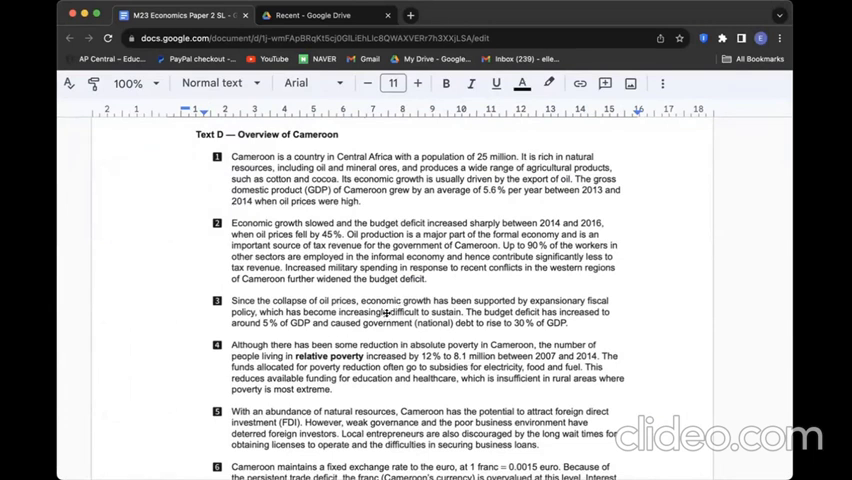
# - Scroll through Texts D–F and Tables 3 and 4 down to question (a)(i)
pyautogui.scroll(-3)
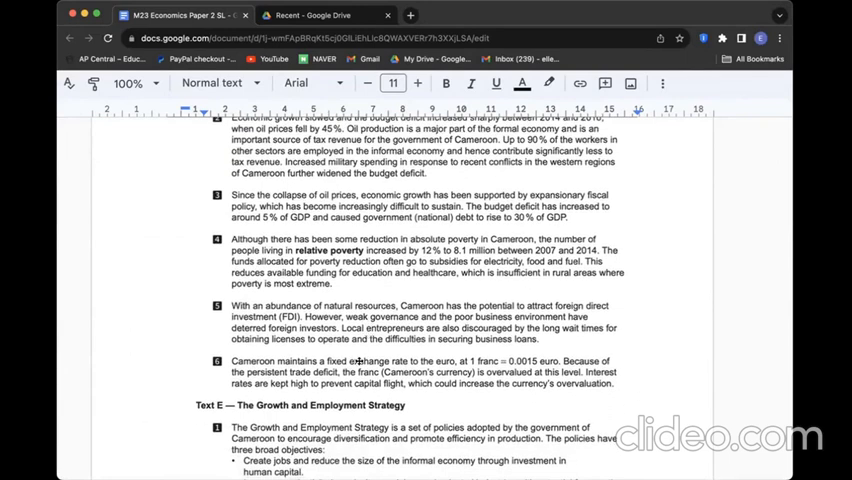
pyautogui.scroll(-3)
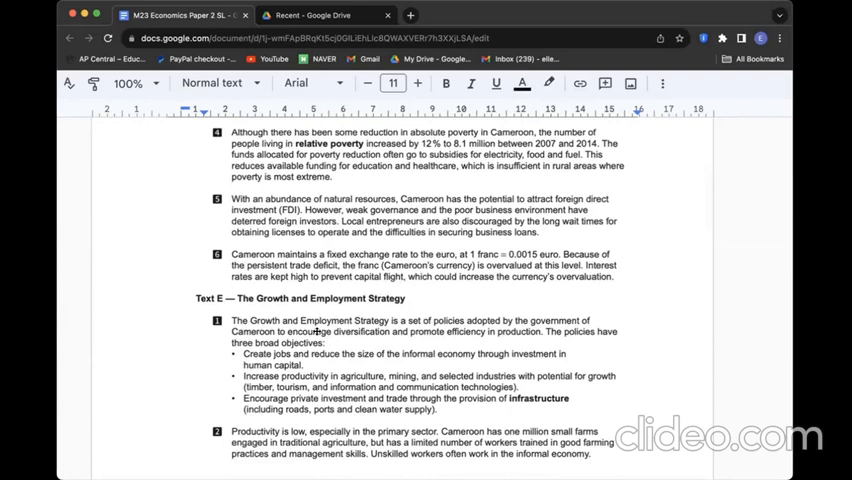
pyautogui.scroll(-3)
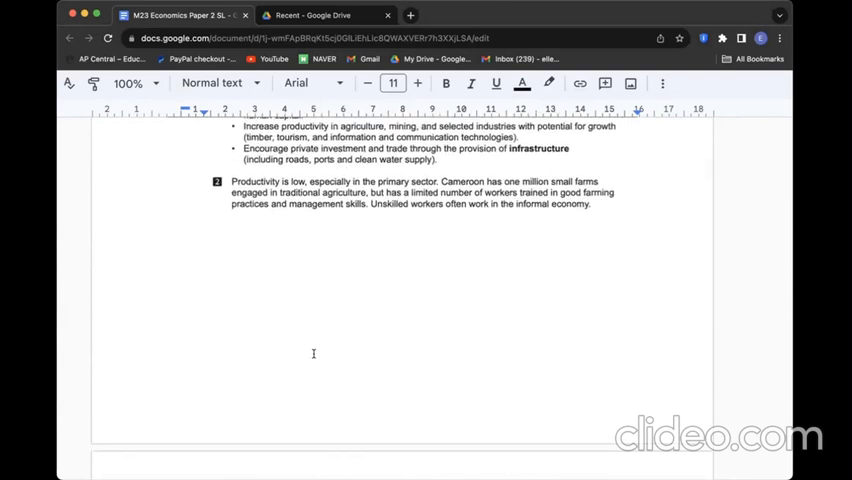
pyautogui.scroll(-3)
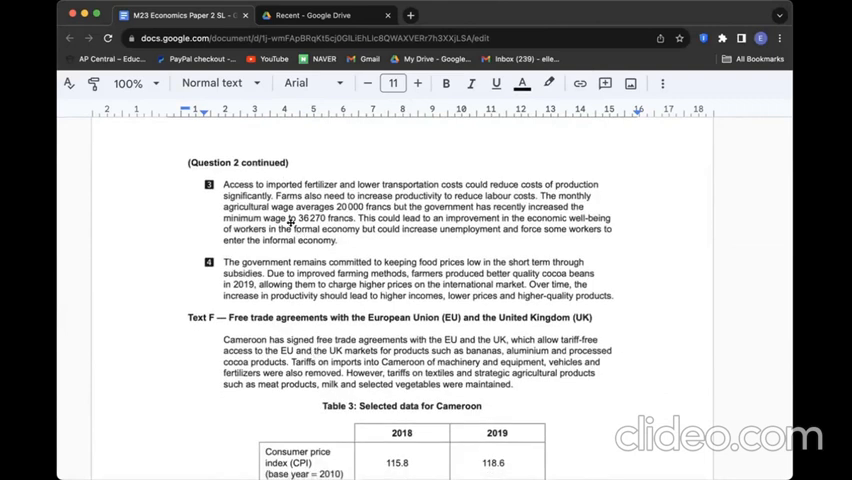
pyautogui.scroll(-3)
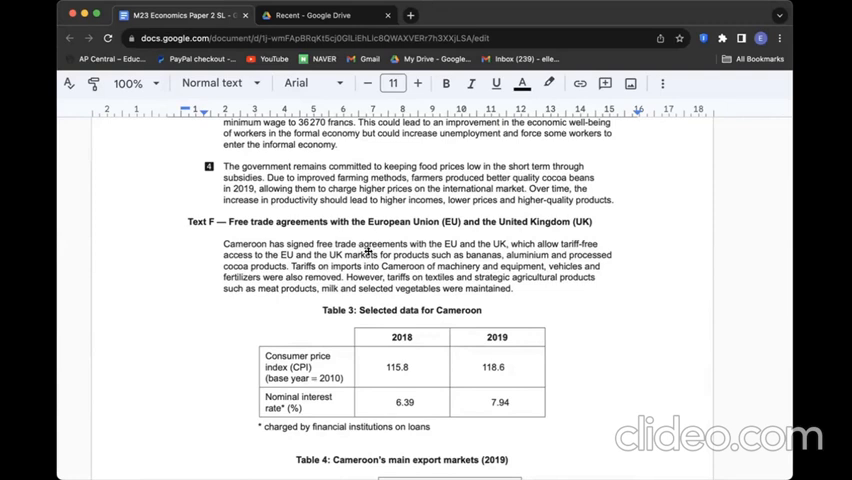
pyautogui.scroll(-3)
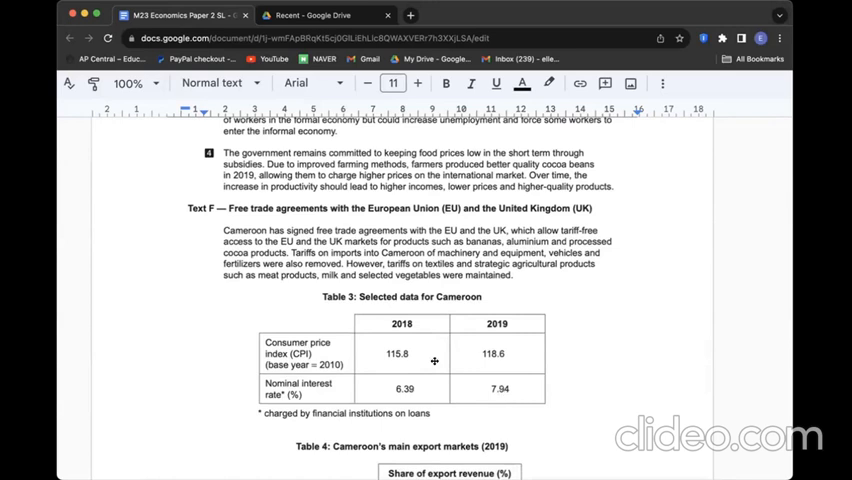
pyautogui.scroll(-3)
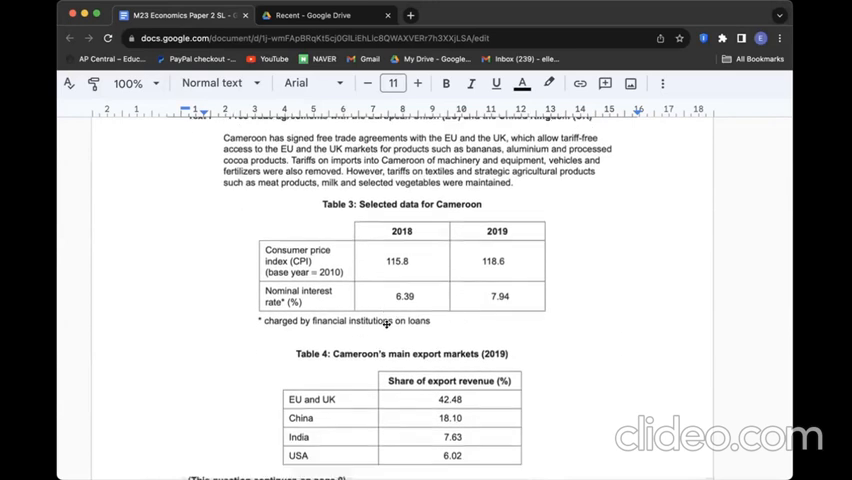
pyautogui.scroll(-3)
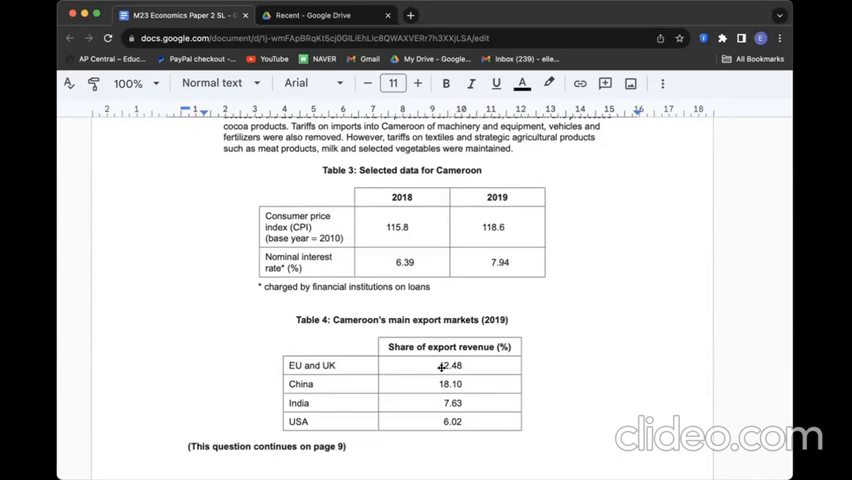
pyautogui.moveTo(430, 377)
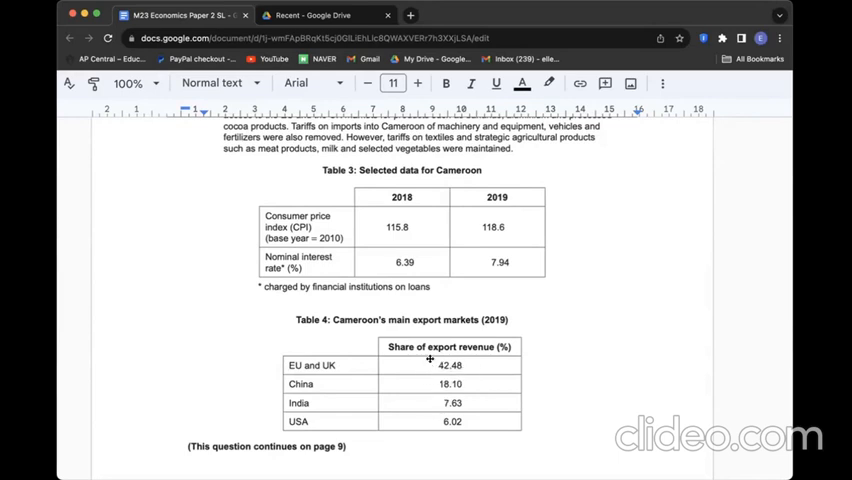
pyautogui.moveTo(462, 383)
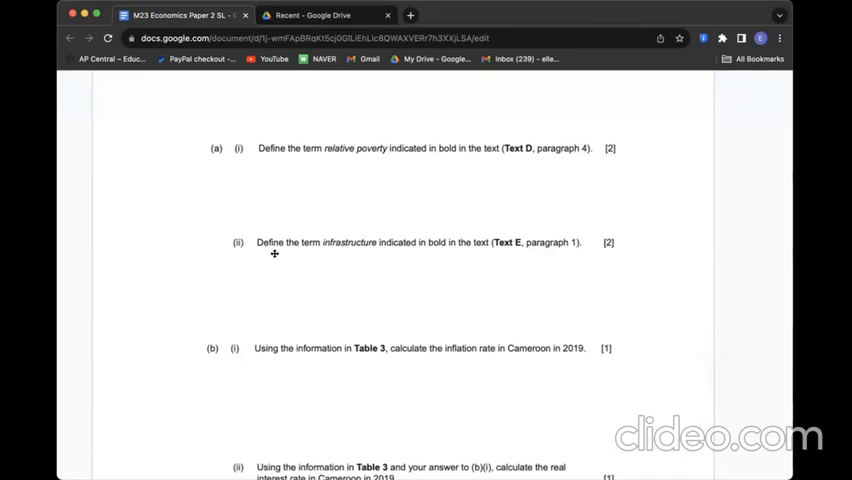
pyautogui.moveTo(274, 254)
pyautogui.write('It refers to an income level below a specified level, compared to a certain percentage of the median income within a country.')
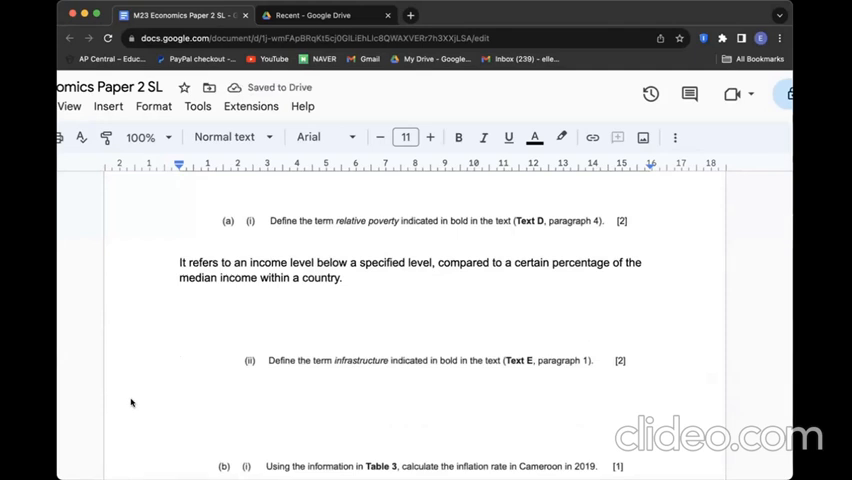
# - Define infrastructure for (a)(ii) as systems and facilities necessary for economic activity
pyautogui.write('System and facilities that are necessary for economic activity')
pyautogui.write('The operation of such creates significant positive externalities thus largely provided by the government.')
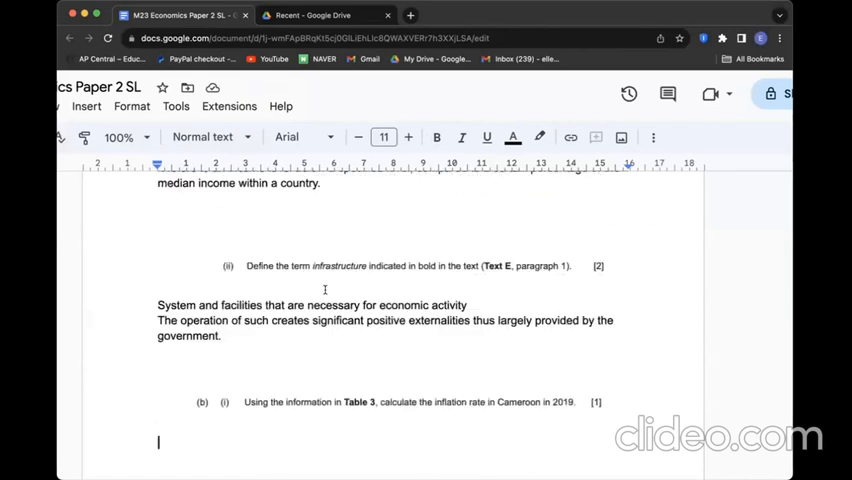
# - Read Table 3's CPI values and place the cursor under (b)(i) for the inflation answer
pyautogui.scroll(-3)
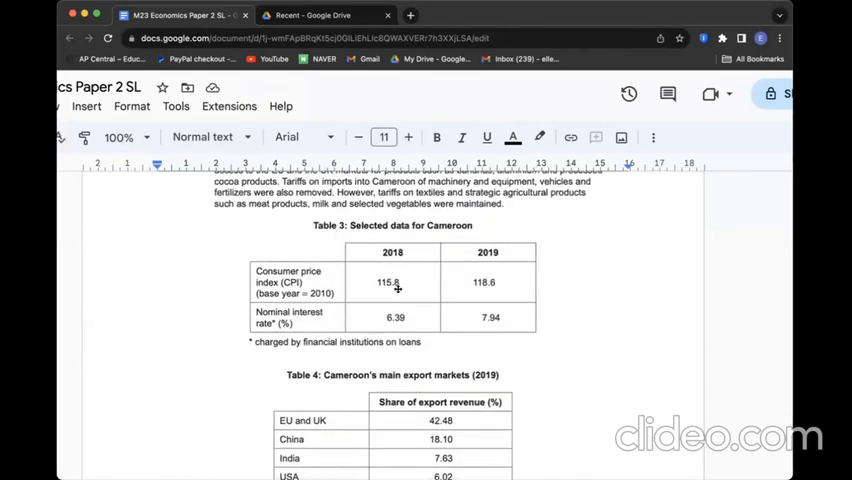
pyautogui.moveTo(491, 291)
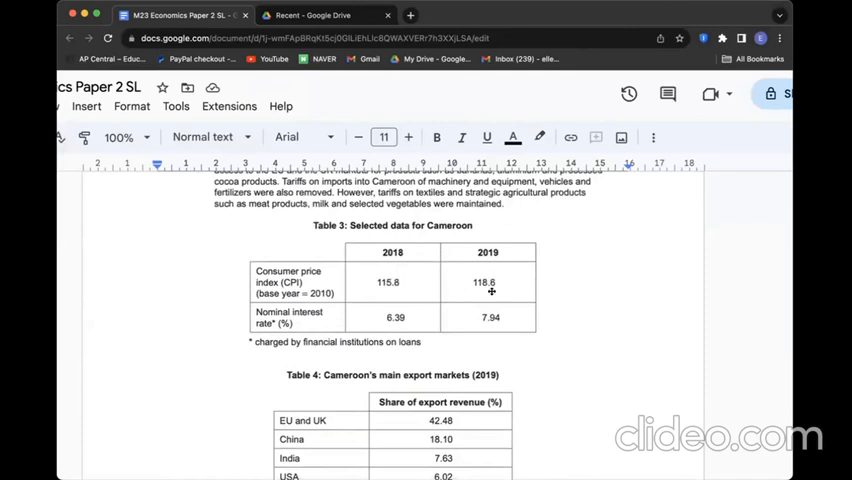
pyautogui.moveTo(341, 326)
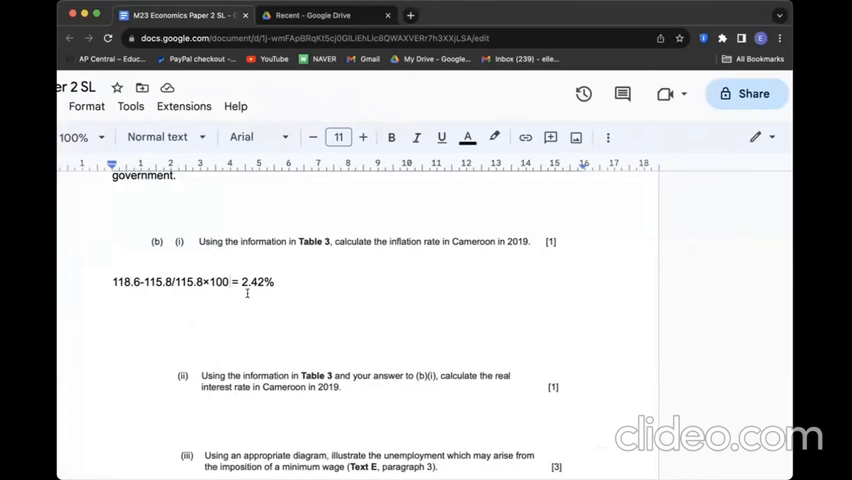
pyautogui.click(113, 281)
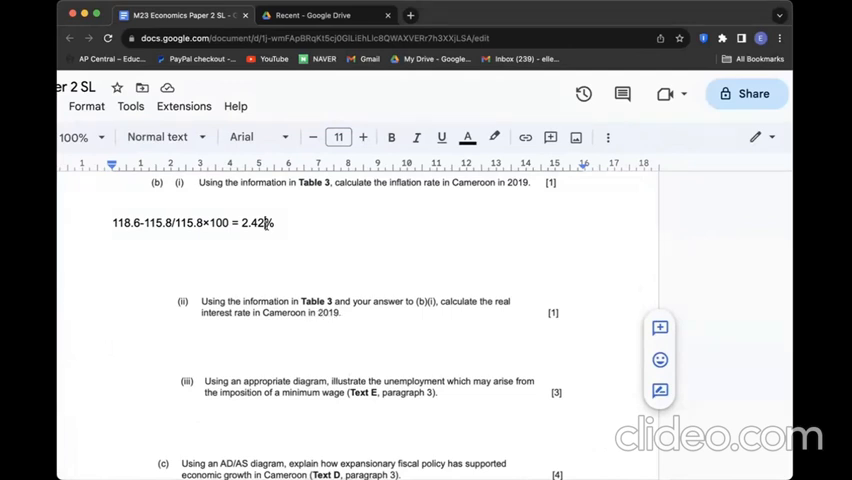
# - Answer (b)(ii) with the real interest rate calculation 7.94 – 2.42 = 5.52%
pyautogui.doubleClick(256, 222)
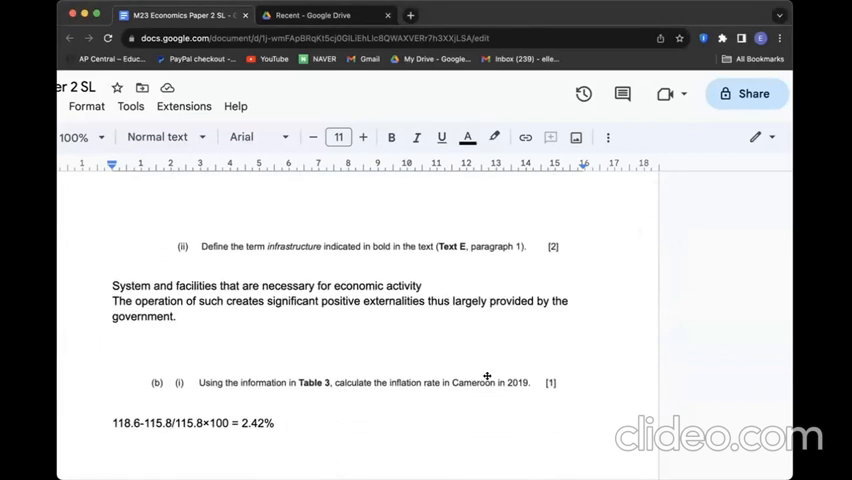
pyautogui.scroll(-3)
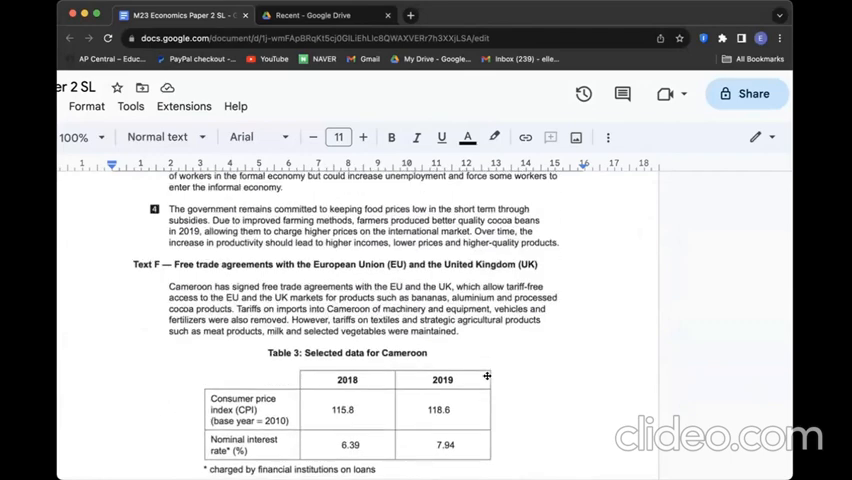
pyautogui.scroll(-3)
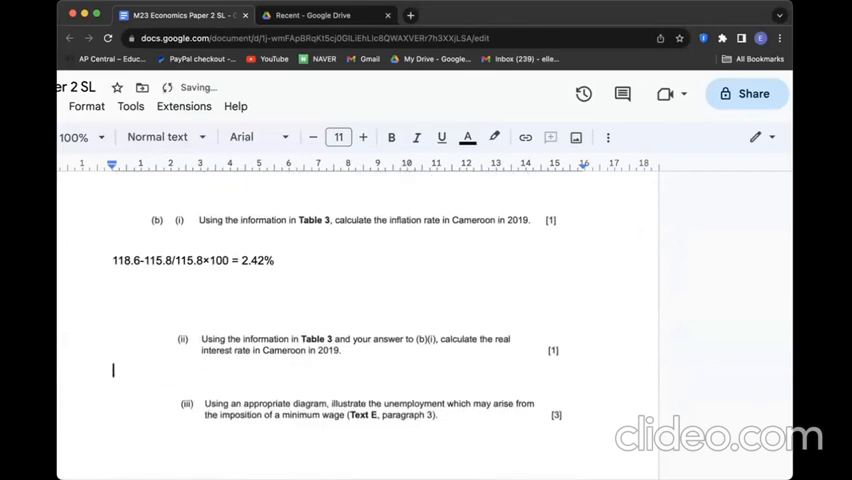
pyautogui.write('7.94 – 2.42 = 5.52%')
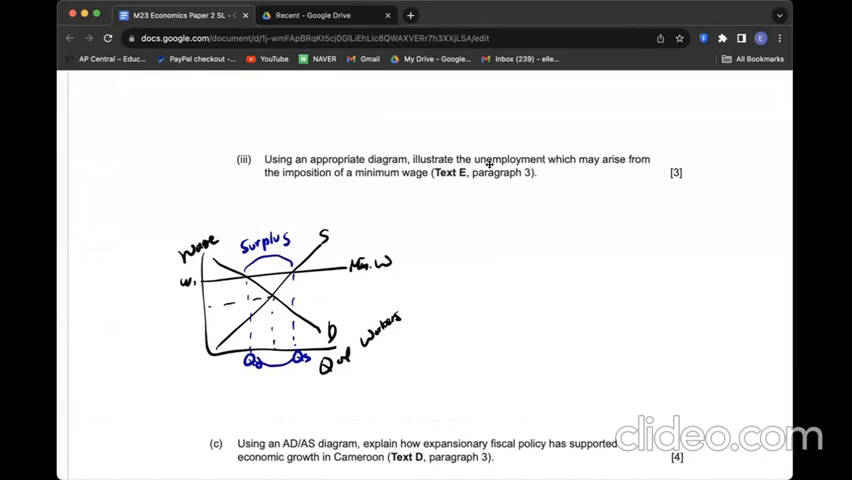
pyautogui.moveTo(99, 263)
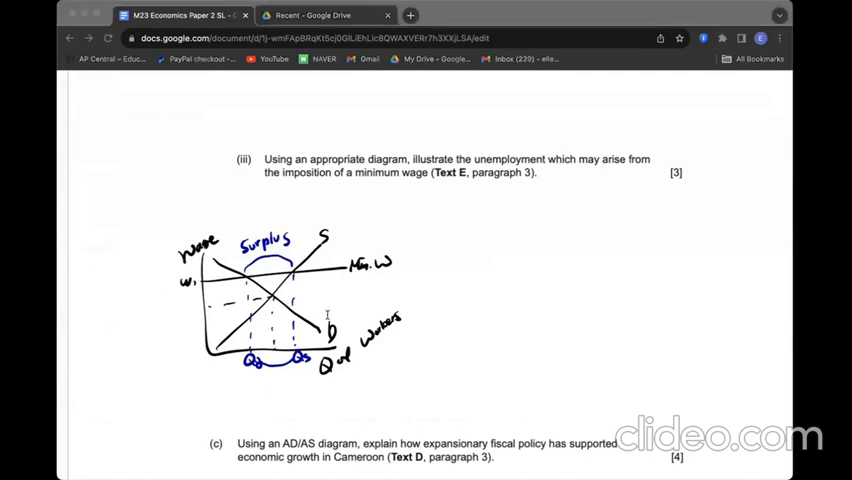
pyautogui.moveTo(550, 298)
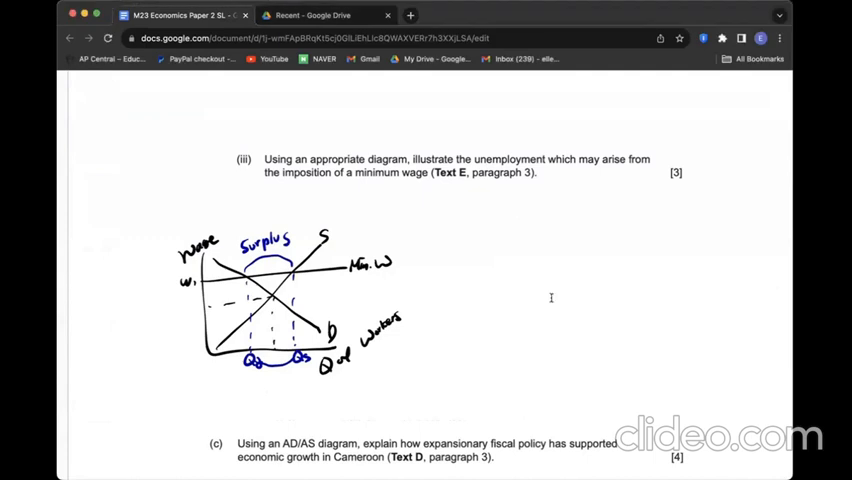
# - Scroll down past the minimum wage labour market diagram under part (iii)
pyautogui.scroll(-3)
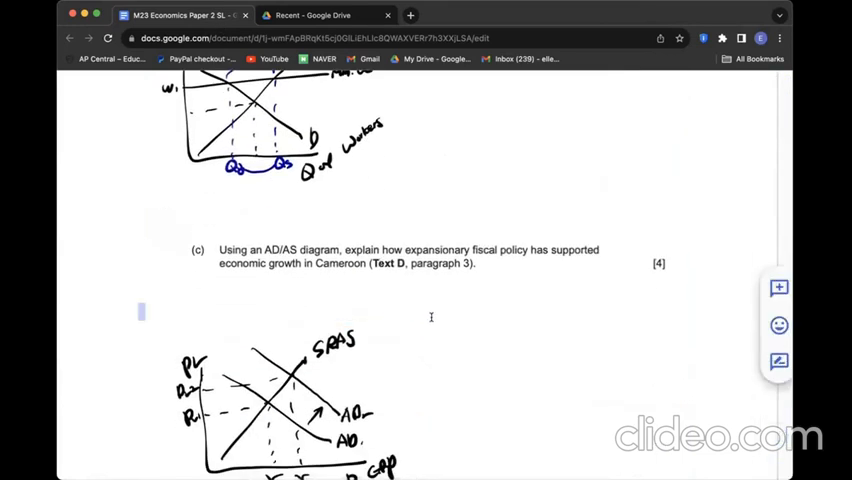
# - Scroll past the AD/AS diagram and fiscal policy explanation down to question (d)
pyautogui.scroll(-3)
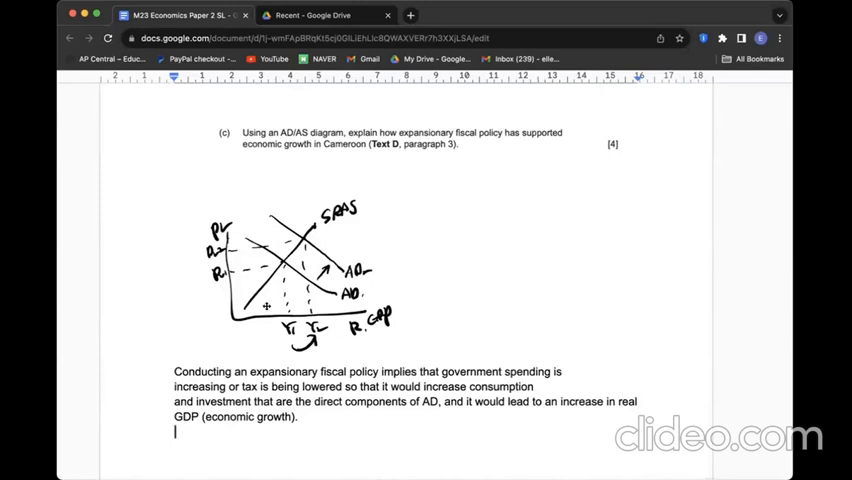
pyautogui.scroll(-3)
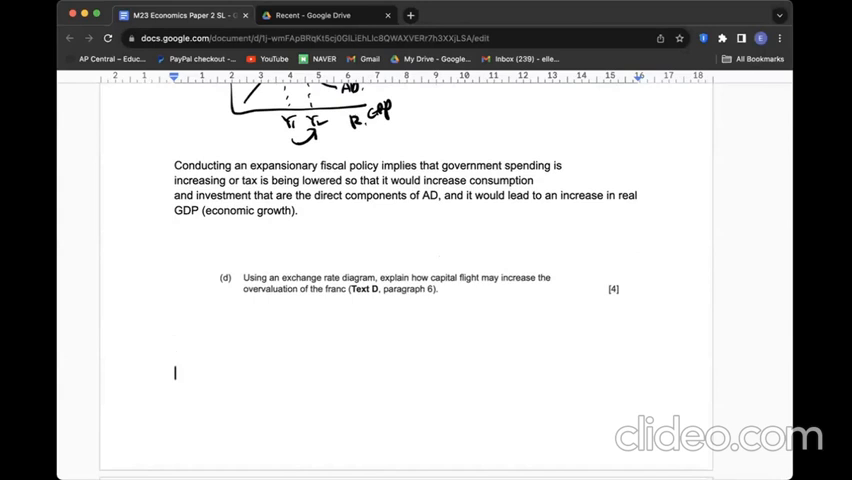
pyautogui.moveTo(282, 378)
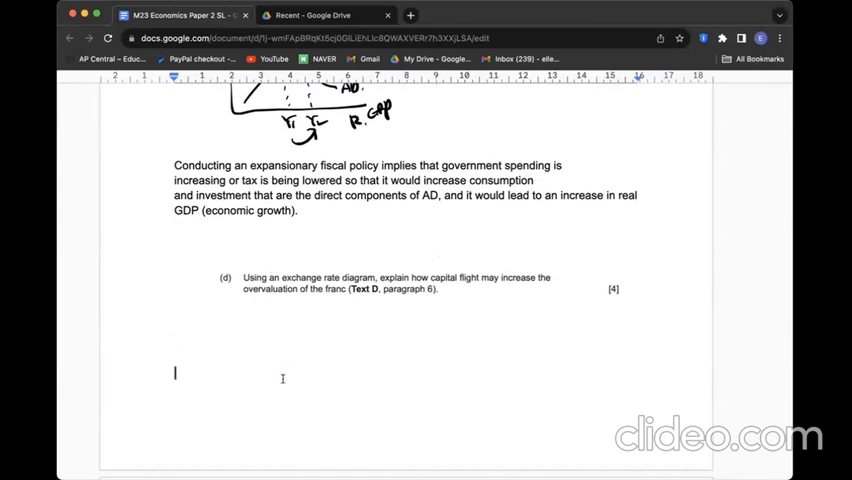
pyautogui.moveTo(320, 298)
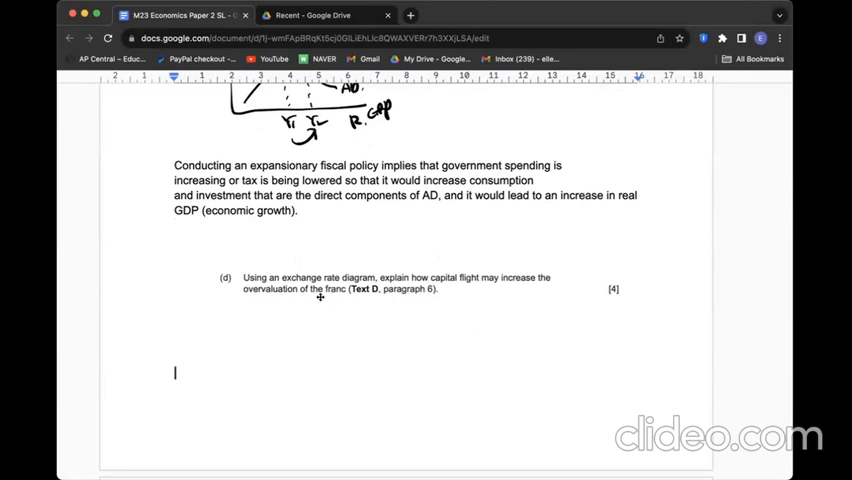
pyautogui.moveTo(277, 266)
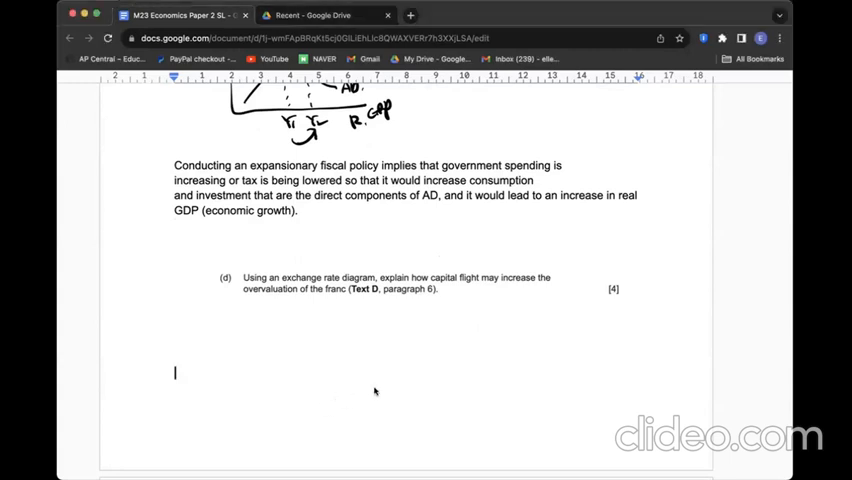
# - Scroll past the exchange rate diagram and capital flight explanation to question (e)
pyautogui.scroll(-3)
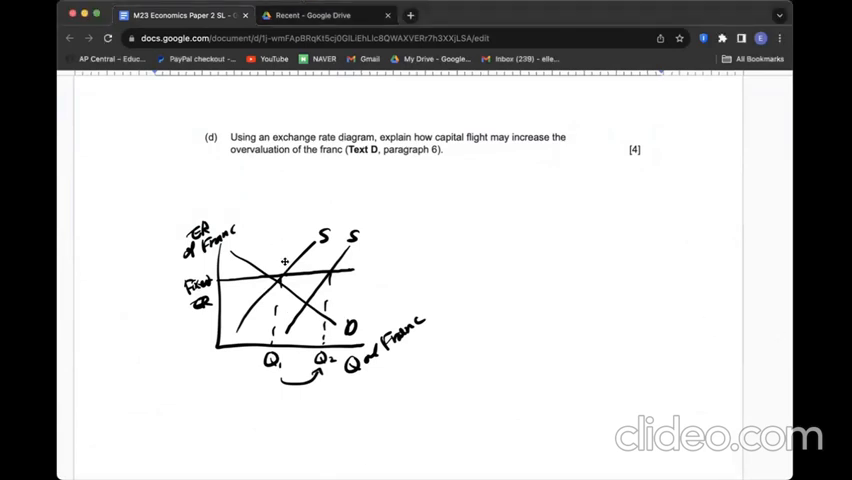
pyautogui.moveTo(578, 247)
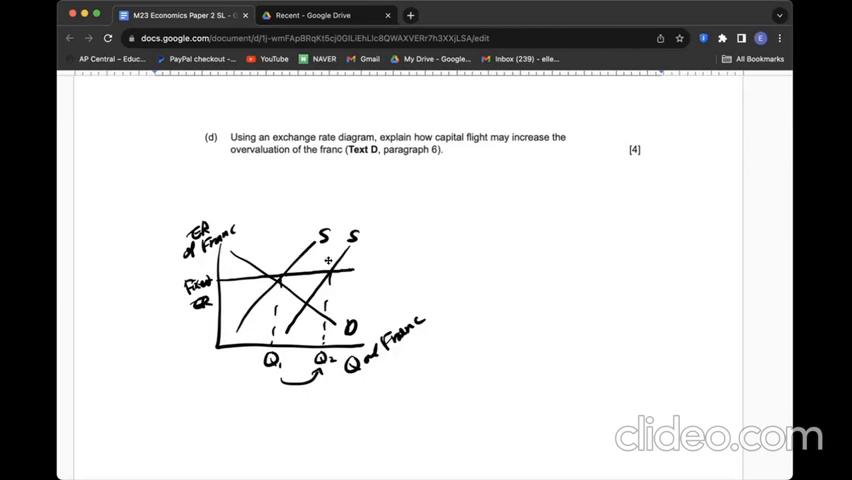
pyautogui.moveTo(359, 197)
pyautogui.write('Capital flight implies that more francs are sold on the international market(money outflow), which further worsens the overvaluation.')
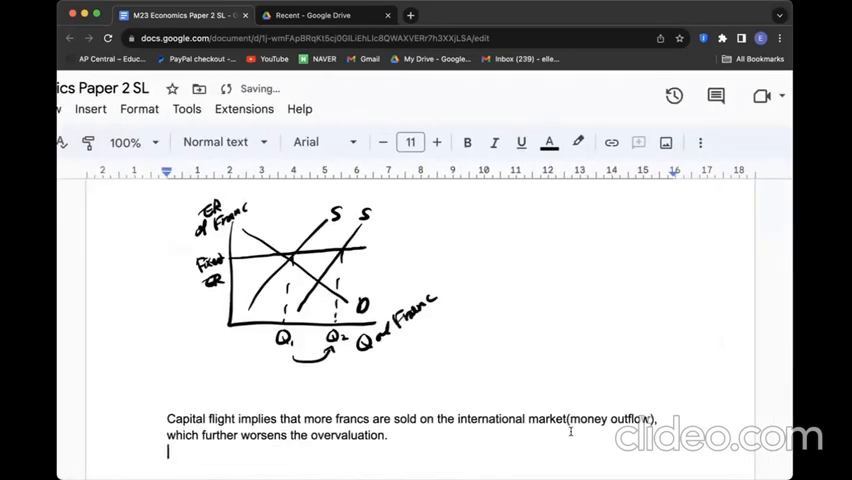
pyautogui.scroll(-3)
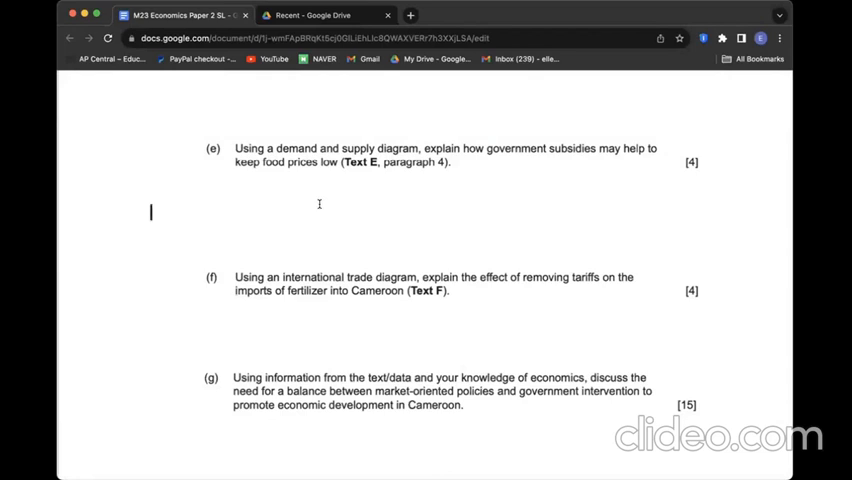
pyautogui.moveTo(683, 146)
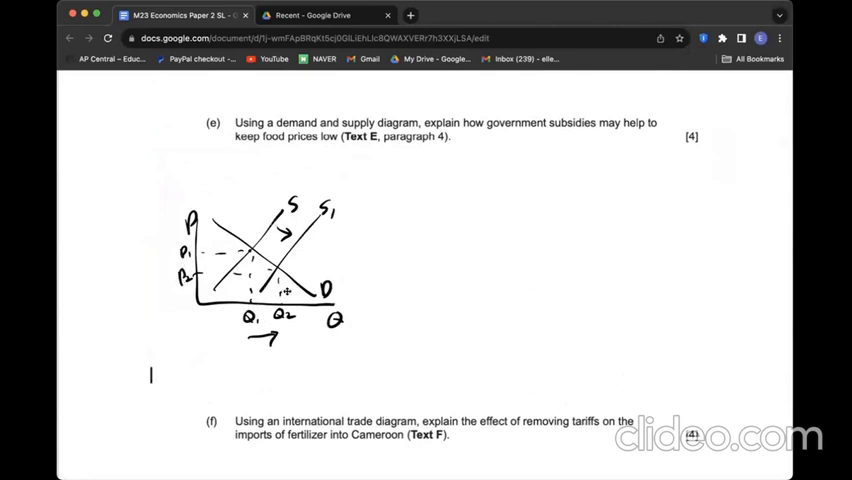
pyautogui.moveTo(195, 399)
pyautogui.write('Government subsidies may help farmers to reduce the cost of production and hence lead to greater supply and lower prices.')
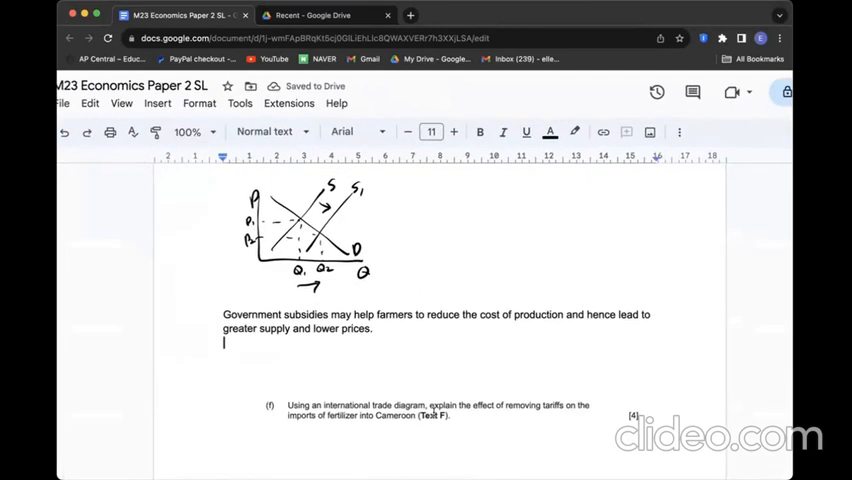
# - Scroll down the document to question (e) on the subsidy supply shift
pyautogui.scroll(-3)
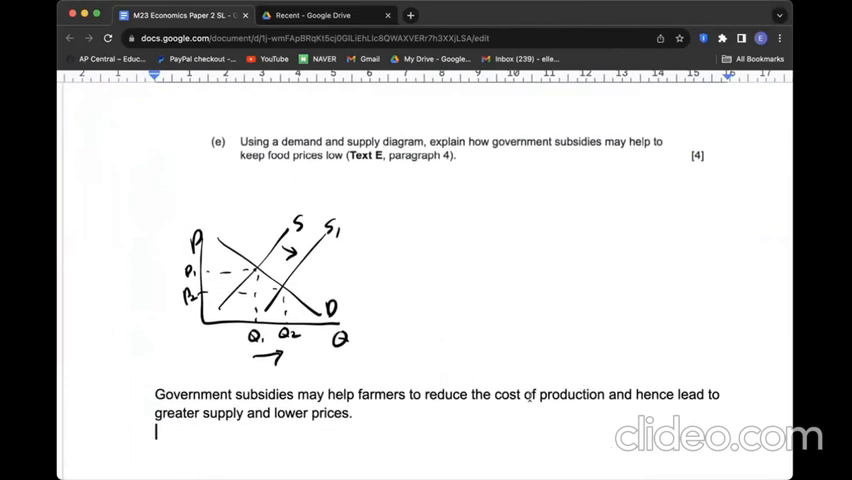
# - Scroll down to question (f) on removing the fertiliser tariff
pyautogui.scroll(-3)
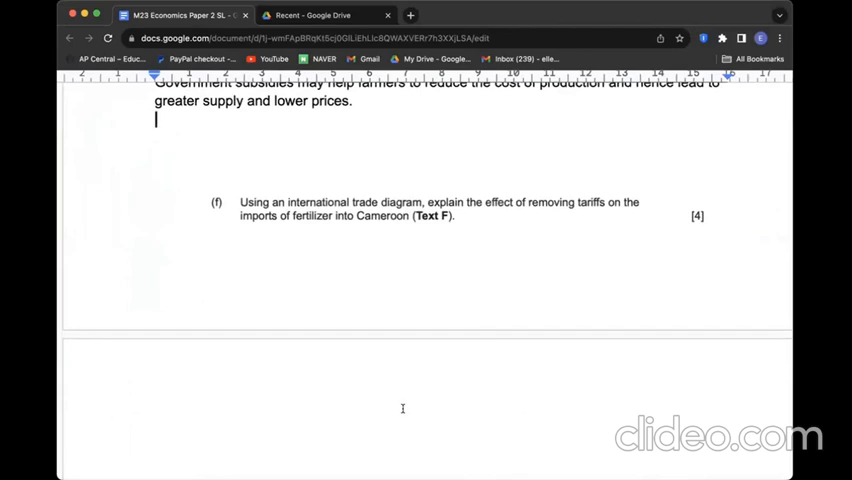
pyautogui.scroll(-3)
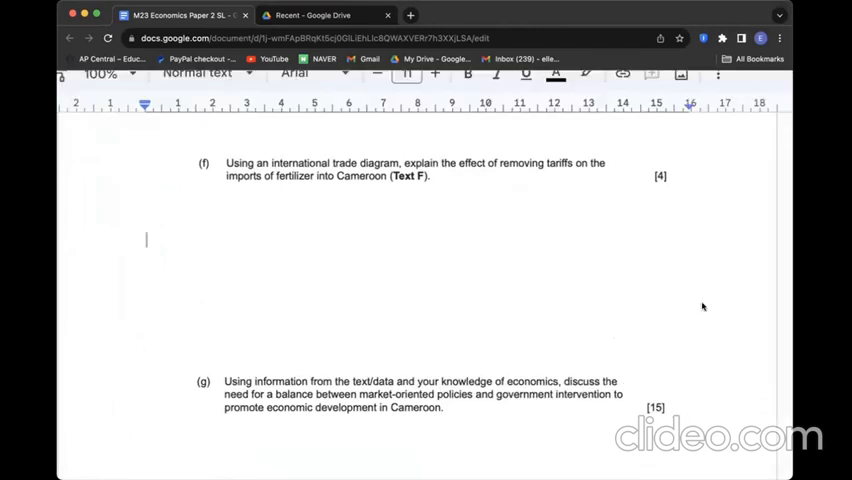
pyautogui.moveTo(245, 344)
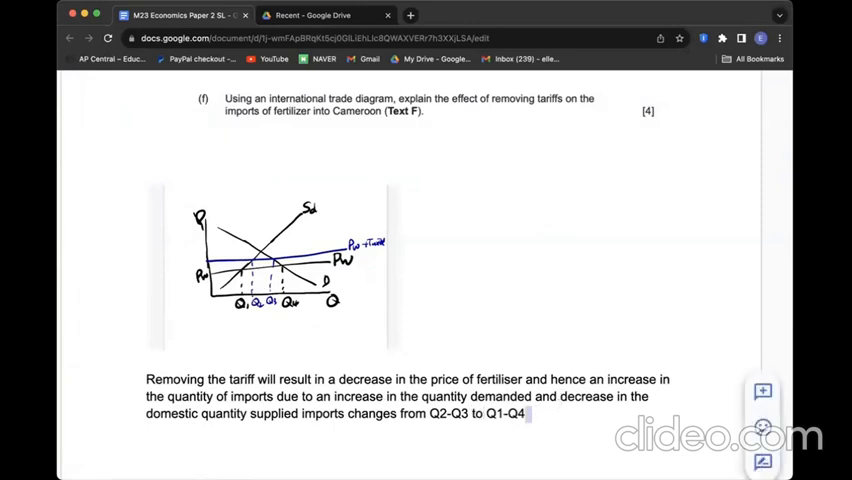
# - Scroll to question (g) and type the 'Intro:' outline heading
pyautogui.scroll(-3)
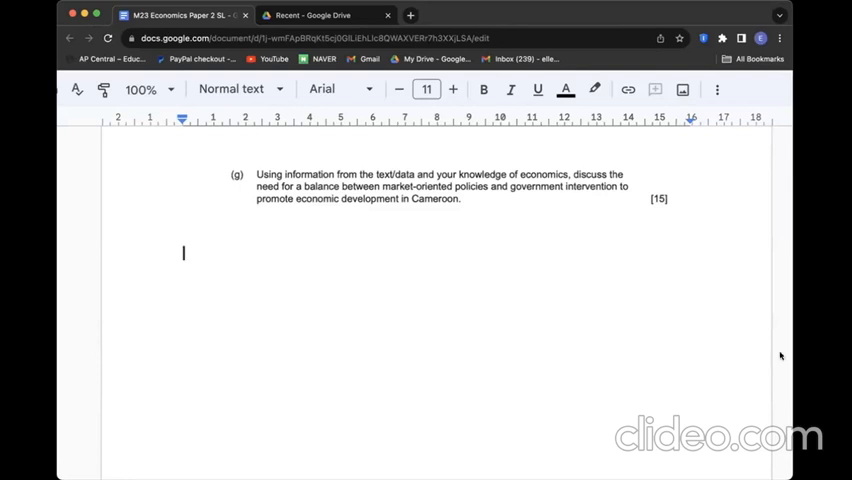
pyautogui.write('Intro:')
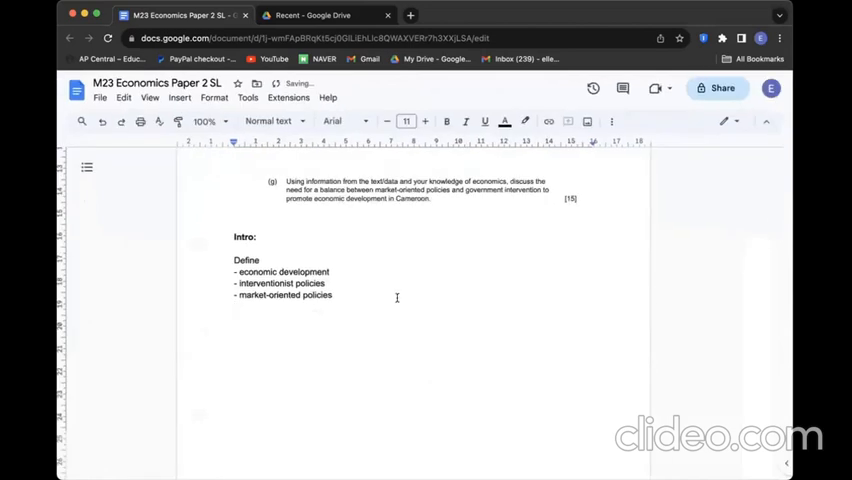
# - Write the B1 bullet on government-led infrastructure plans attracting FDI, leaving room for another point
pyautogui.scroll(-3)
pyautogui.write('B1: Benefits of conducting interventionist policies to promote economic development')
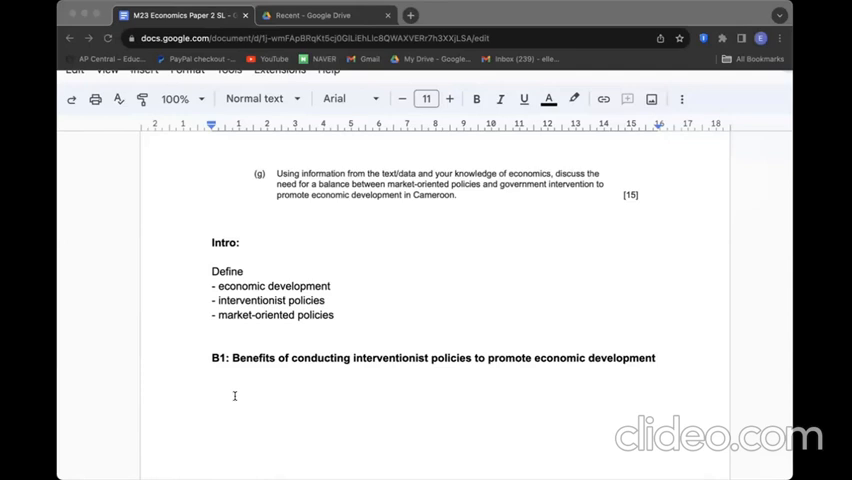
pyautogui.moveTo(312, 398)
pyautogui.write("Active government intervention can bring stability to regions' persistent conflicts (Text D, paragraph 2).")
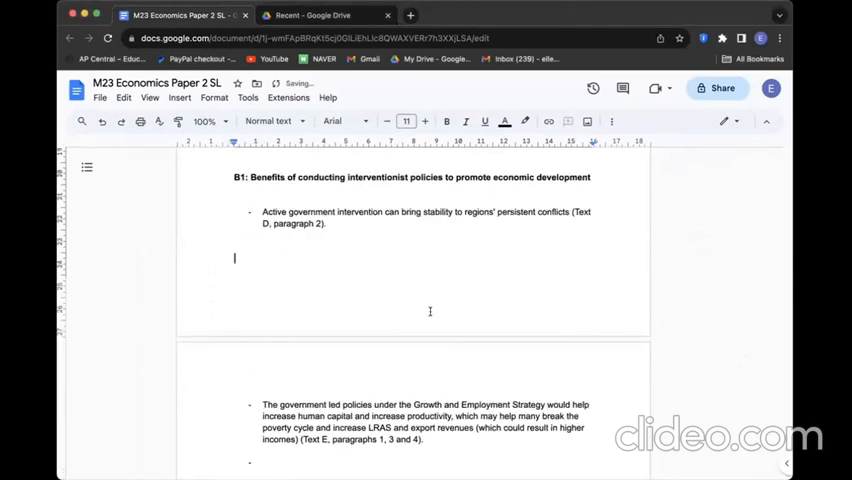
pyautogui.scroll(-3)
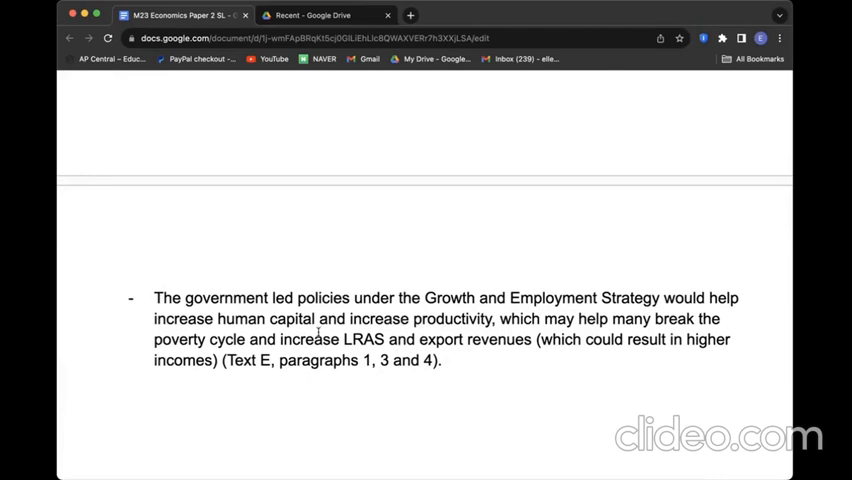
pyautogui.write('Government led economic plans to establish better infrastructure would bring in FDI/increased investment (Text E, paragraph 1).')
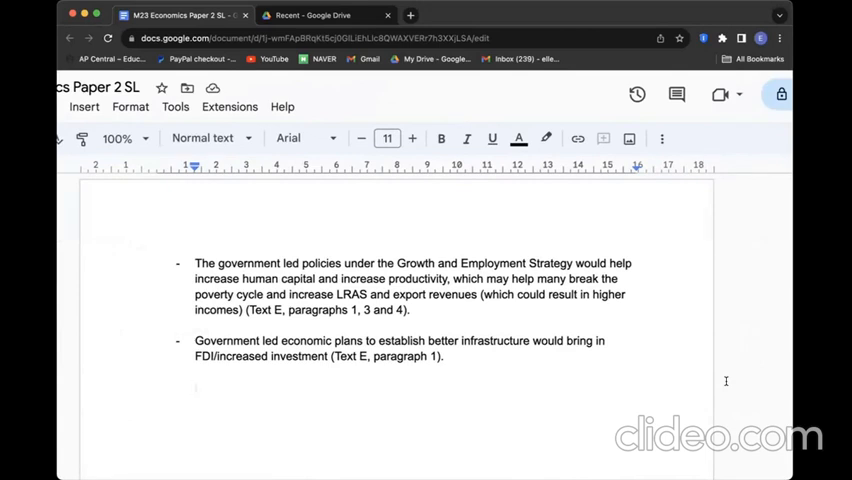
pyautogui.click(196, 388)
pyautogui.write('Gov subsidies help to keep electricity, food and fuel prices low and accessible (Text D, paragraph 4; Text E, paragraph 4).')
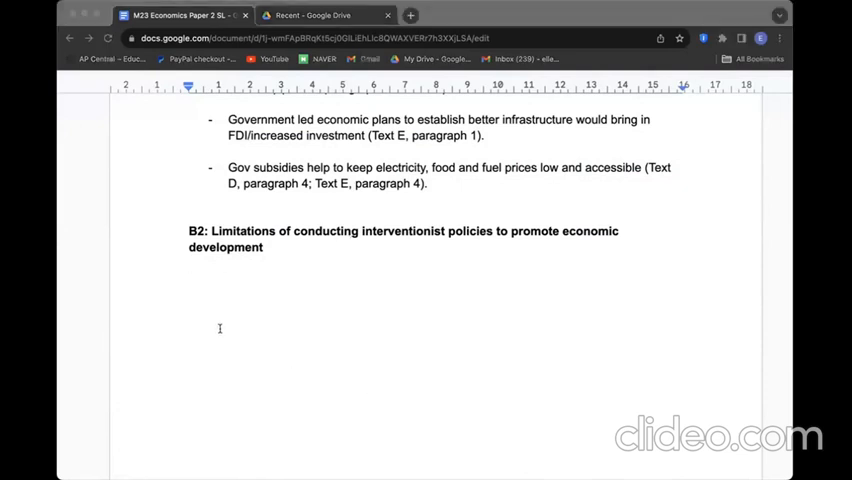
# - Add B2 bullets on short-term subsidies and military intervention reducing freedoms, citing Text D
pyautogui.click(189, 263)
pyautogui.write('Fiscal deficits and government debt may increase (Text D, paragraphs 2 and 3).')
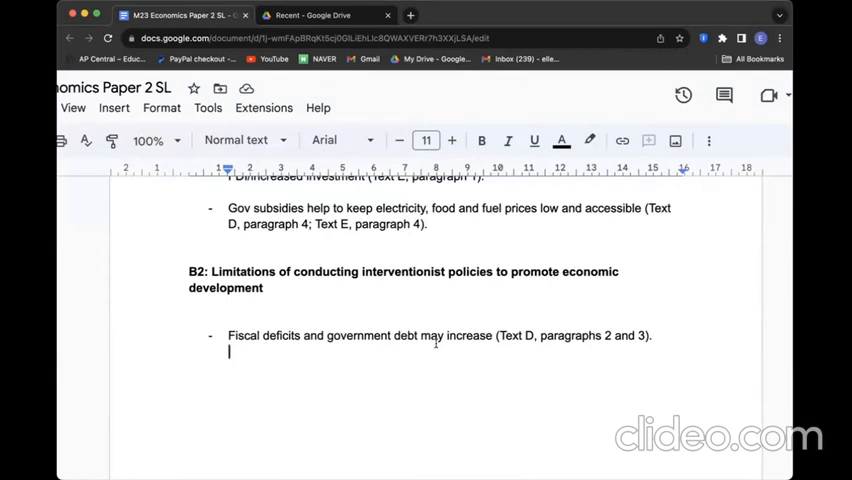
pyautogui.write('Some forms of intervention are too short-term such as subsidies (Text D, paragraph 4) or may not be sustainable in the long-term (Text D, paragraph 2).')
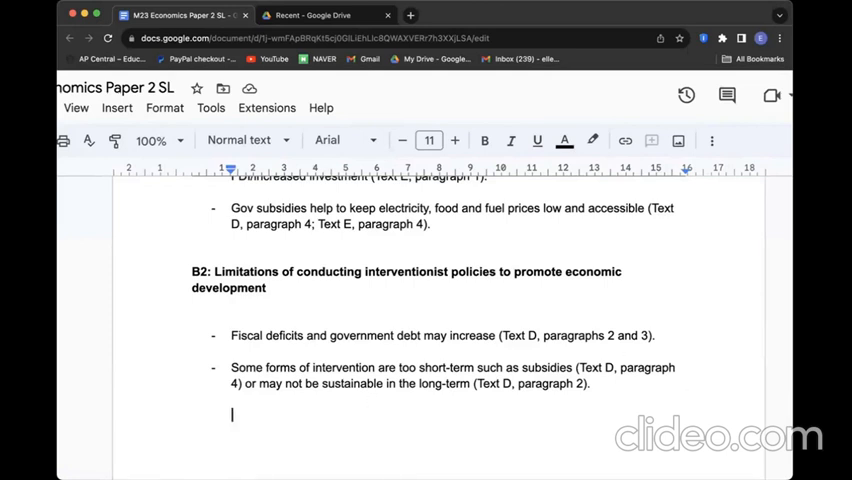
pyautogui.press('Return')
pyautogui.write('There is an opportunity cost to intervention (Text D, paragraph 4).')
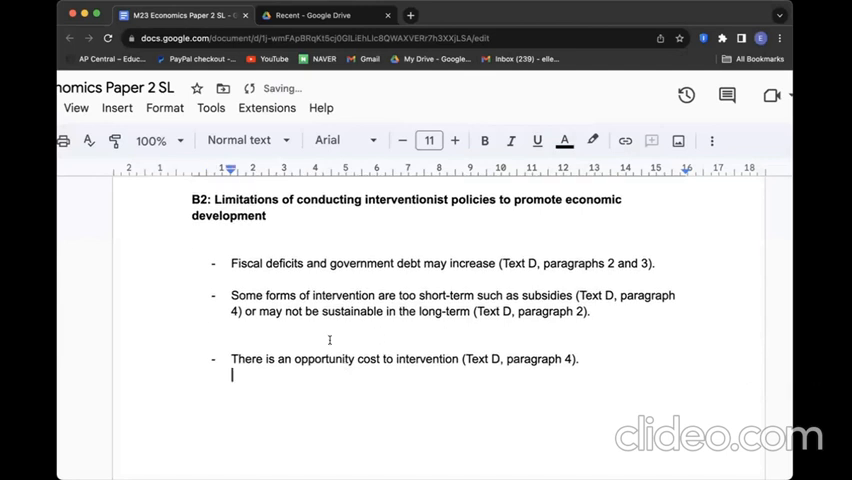
pyautogui.write('Military intervention may reduce freedoms and development (Text D, paragraph 2).')
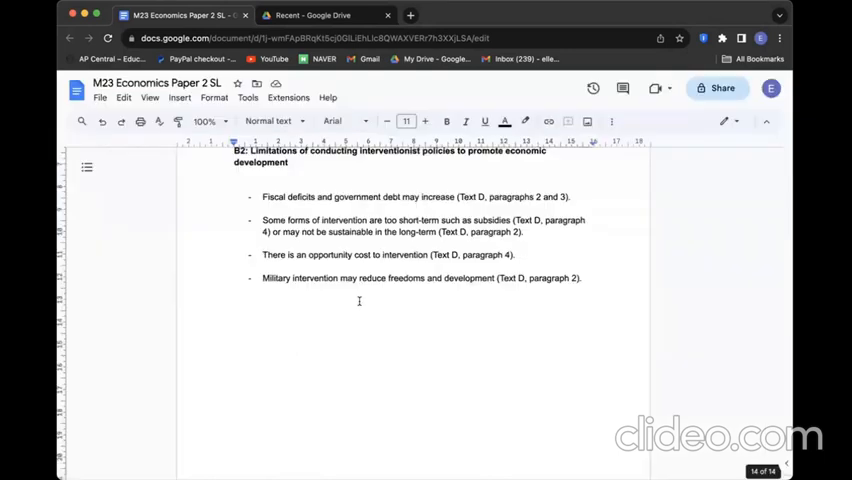
# - Add the B3 bullet on removing fertiliser tariffs (Text F) to cut farmers' costs
pyautogui.scroll(-3)
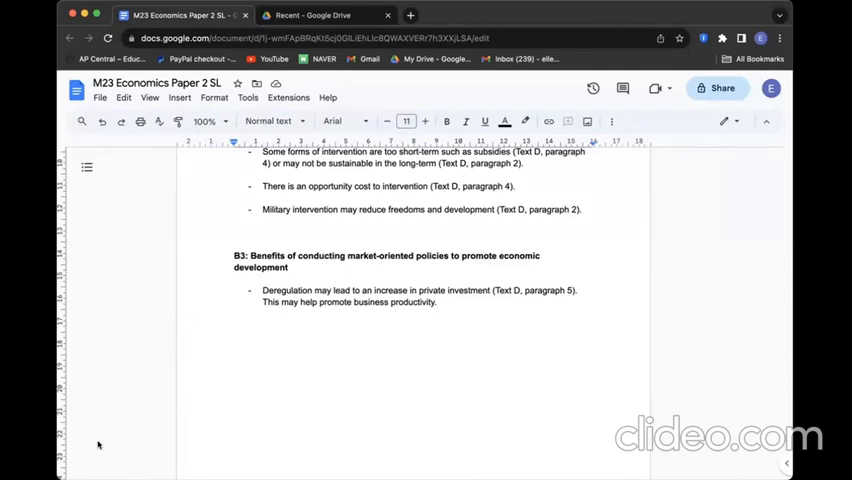
pyautogui.press('enter')
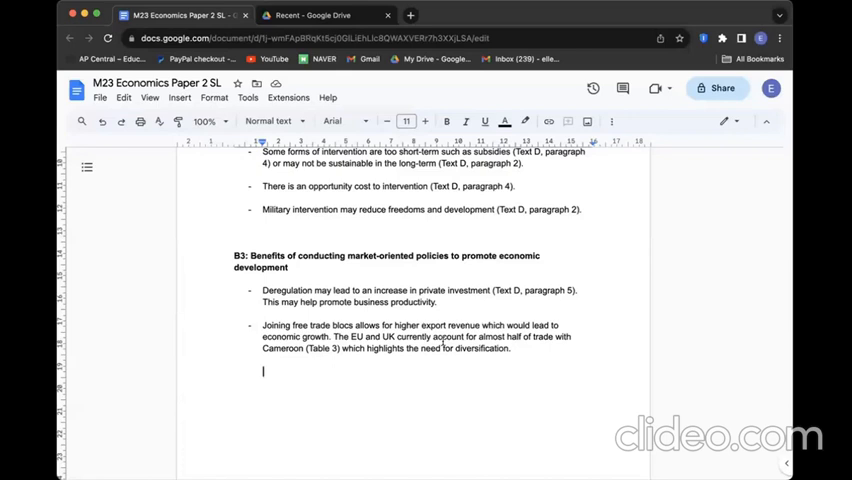
pyautogui.write("The removal of tariffs on fertilisers (Text F) would help decrease farmers' costs and lead to more competitive exports (Text E, paragraph 2). This could also help decrease the need for subsidies in the long-term (Text E, paragraph 3).")
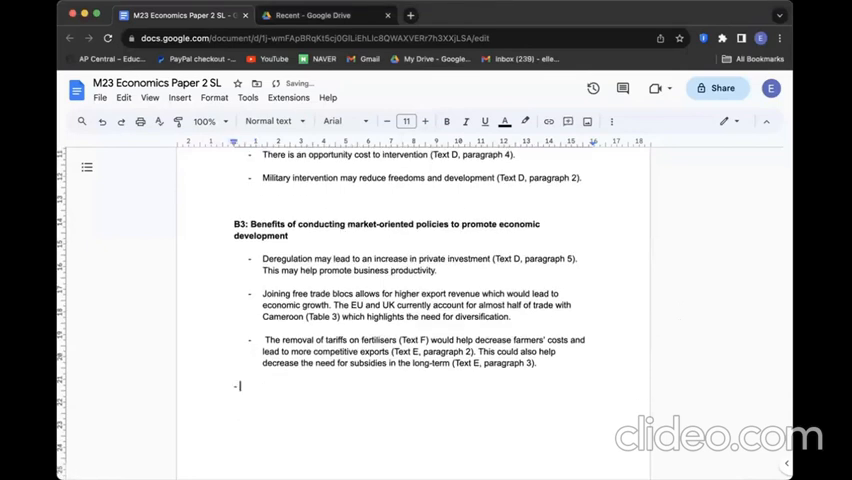
# - Add the market-oriented limitations heading and a bullet on inadequate infrastructure and education
pyautogui.write('B3: Limitations of conducting market-oriented policies to promote economic development')
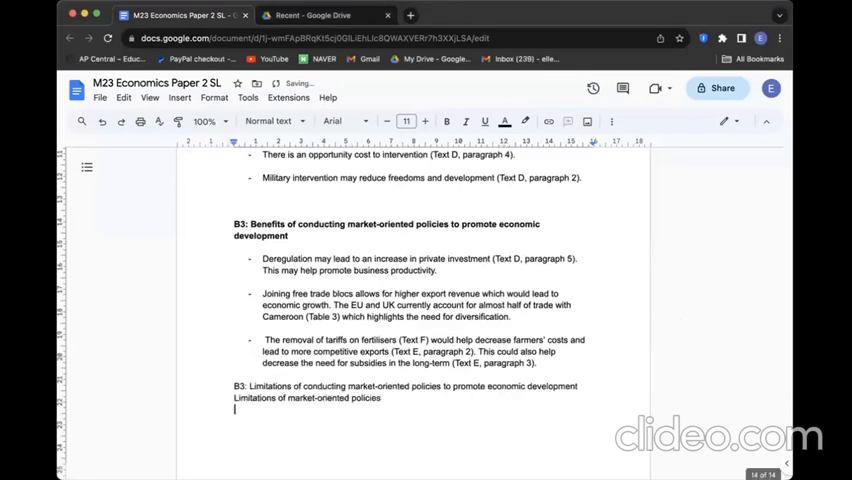
pyautogui.moveTo(234, 385); pyautogui.dragTo(381, 398)
pyautogui.write("According to the J-curve, in the short-term, being a member of free trade groups may worsen/not reduce Cameroon's persistent trade deficit if imports increase more than exports (Text D, paragraph 6).")
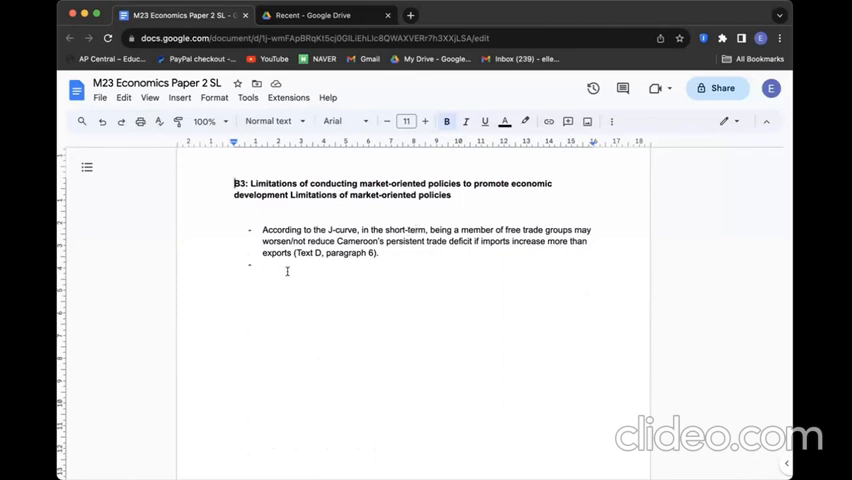
pyautogui.write('Without adequate provision of infrastructure and provision of education, the country will continue to lack diversification of economic activities. Economic growth may not be sustained due to the volatility of commodity prices (Text D, paragraph 2).')
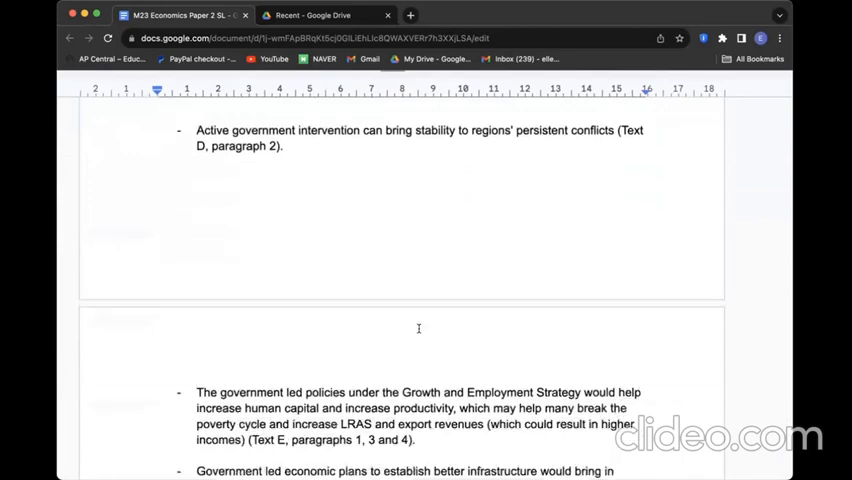
# - Scroll the exam paper to the references page citing sources for Texts A to D
pyautogui.scroll(-3)
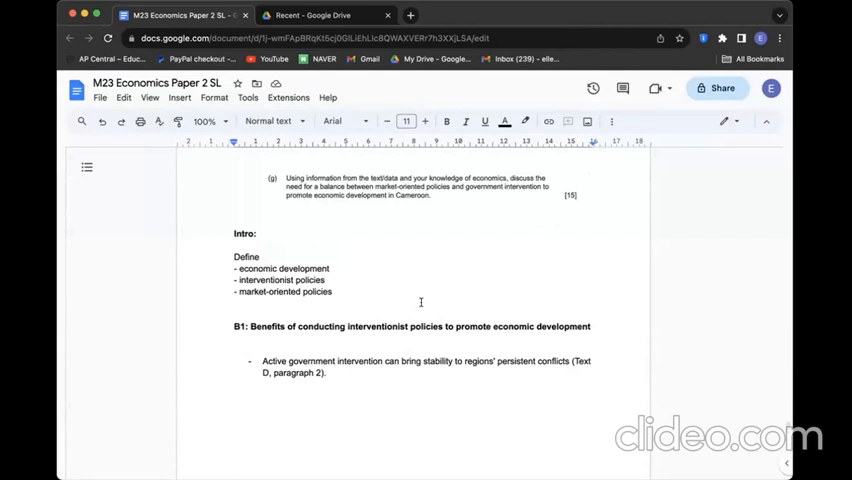
pyautogui.scroll(-3)
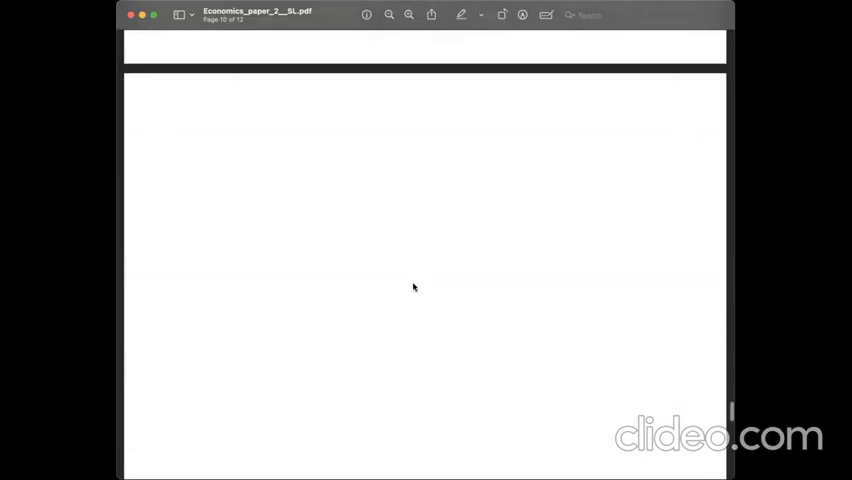
pyautogui.scroll(-3)
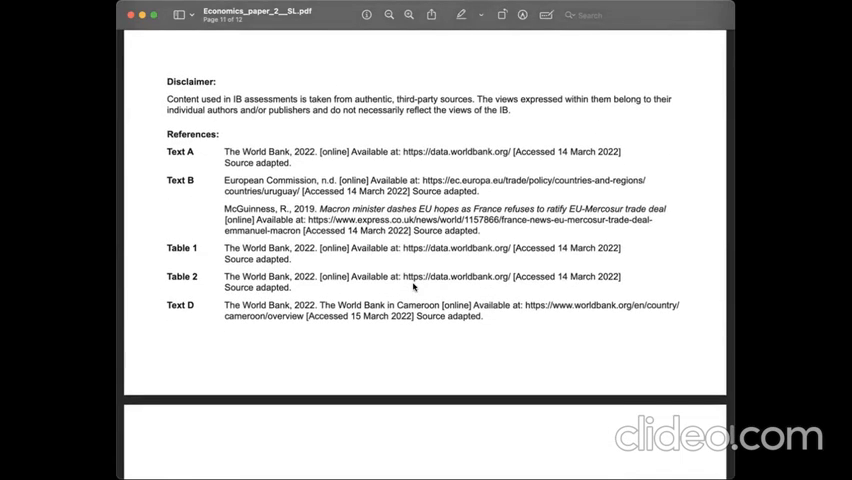